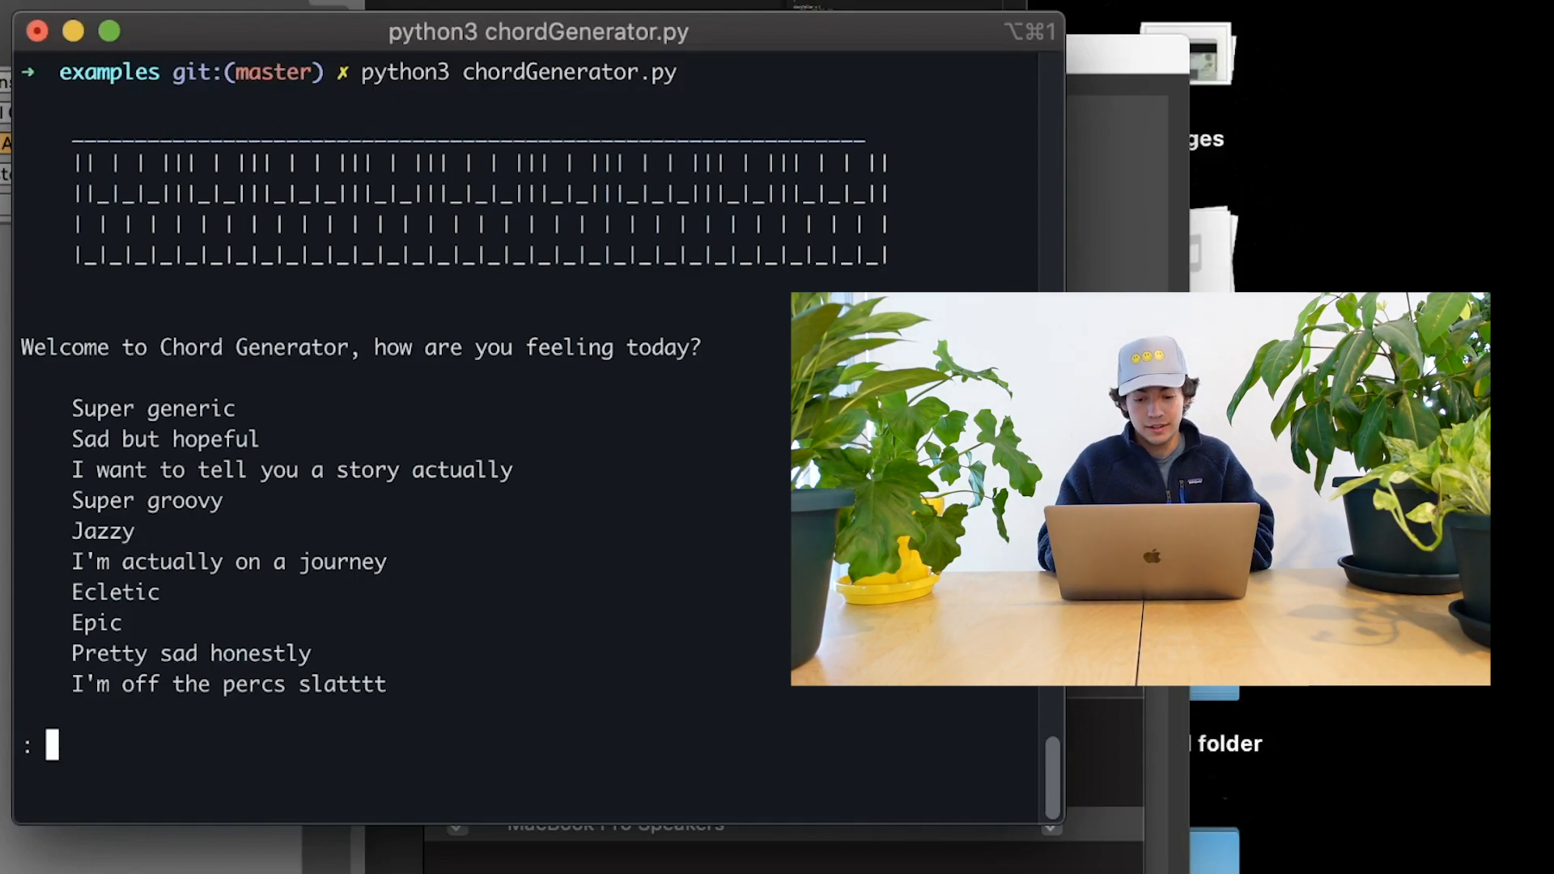
Step: Generate Super generic chords in C, yielding the progression 1, 5, 6, 4
text(Super)
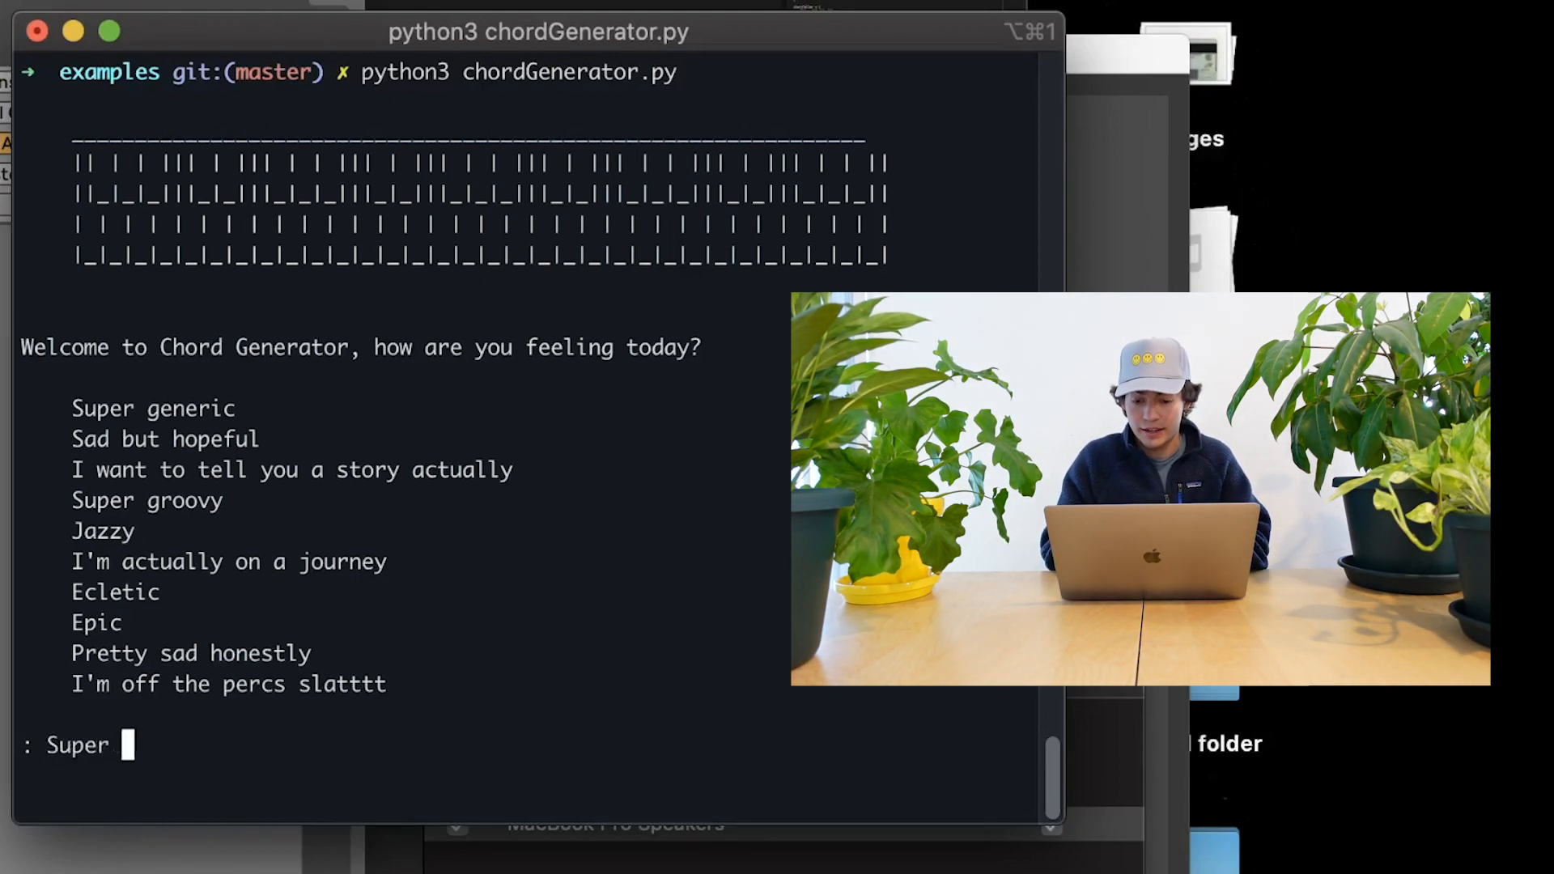
text(generic)
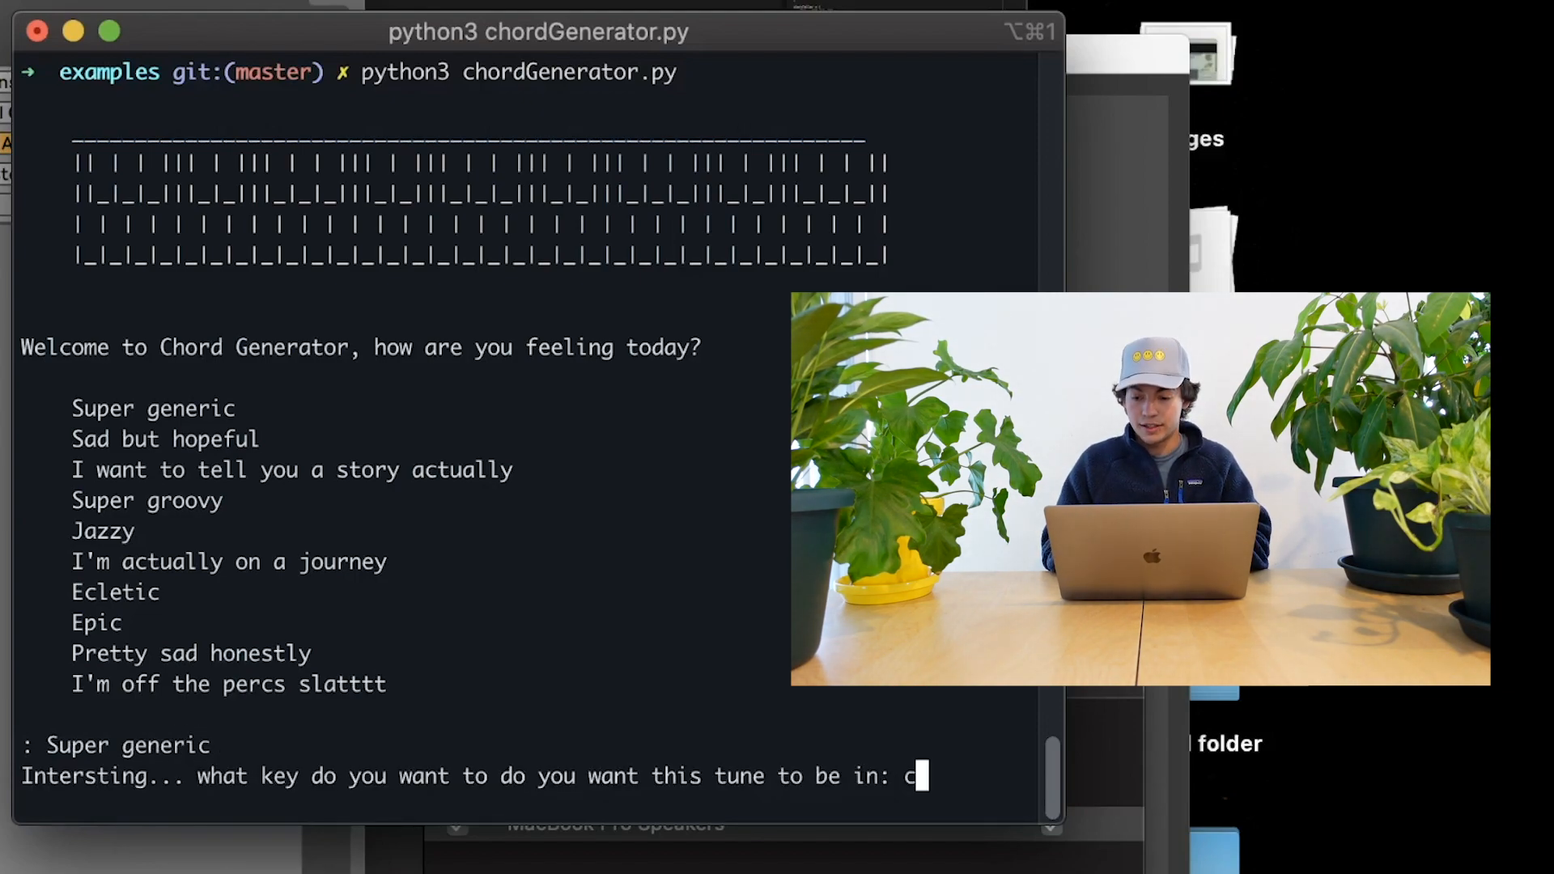
key(enter)
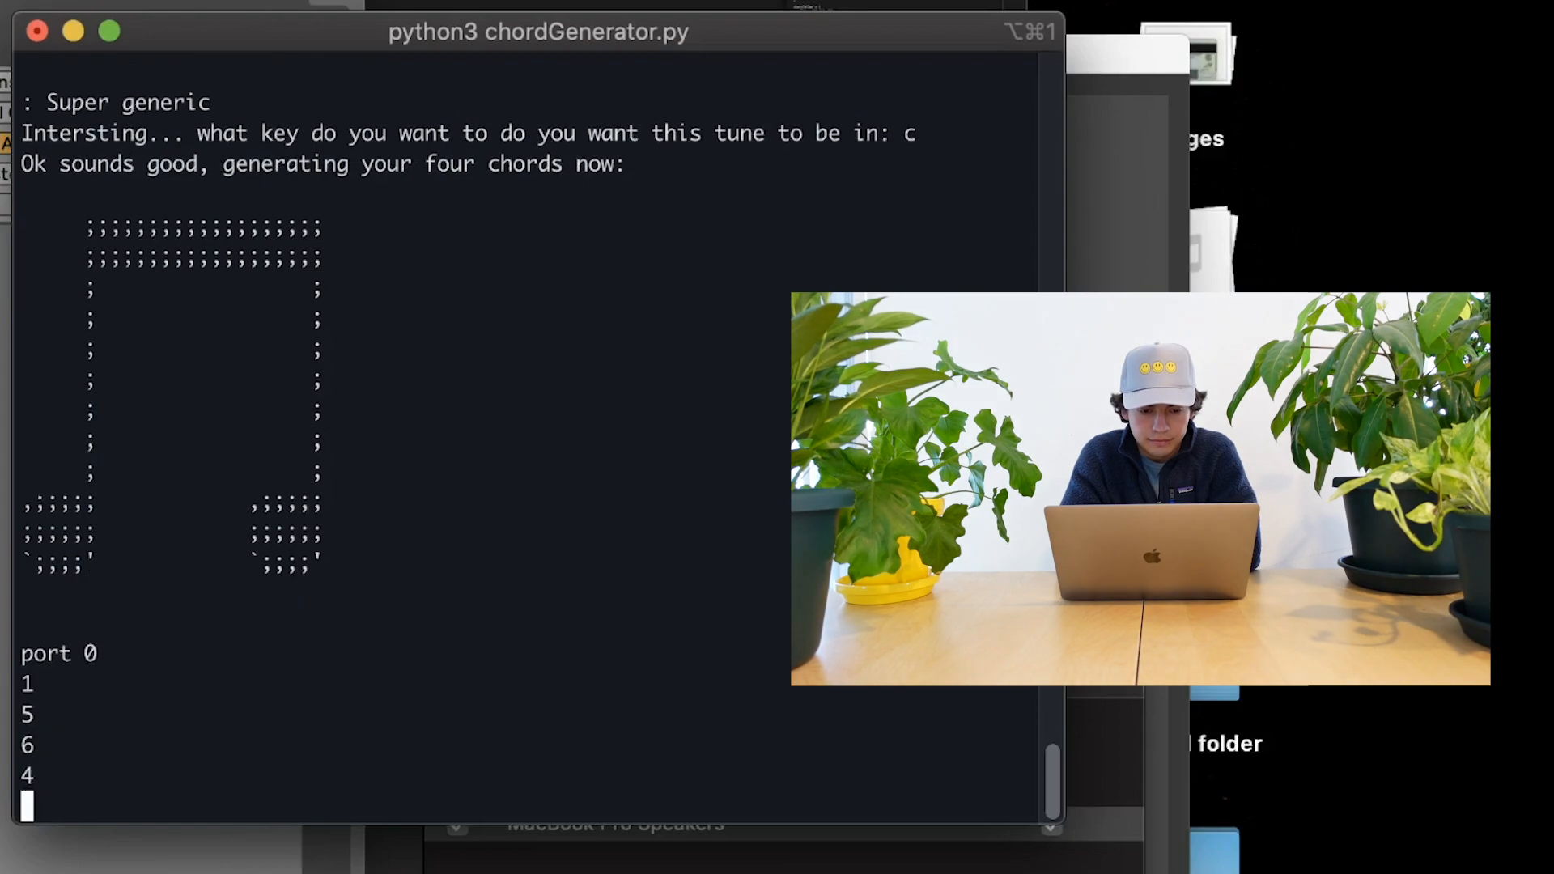
Step: Enter the Ecletic mood for a new chord generator run in D
text(E)
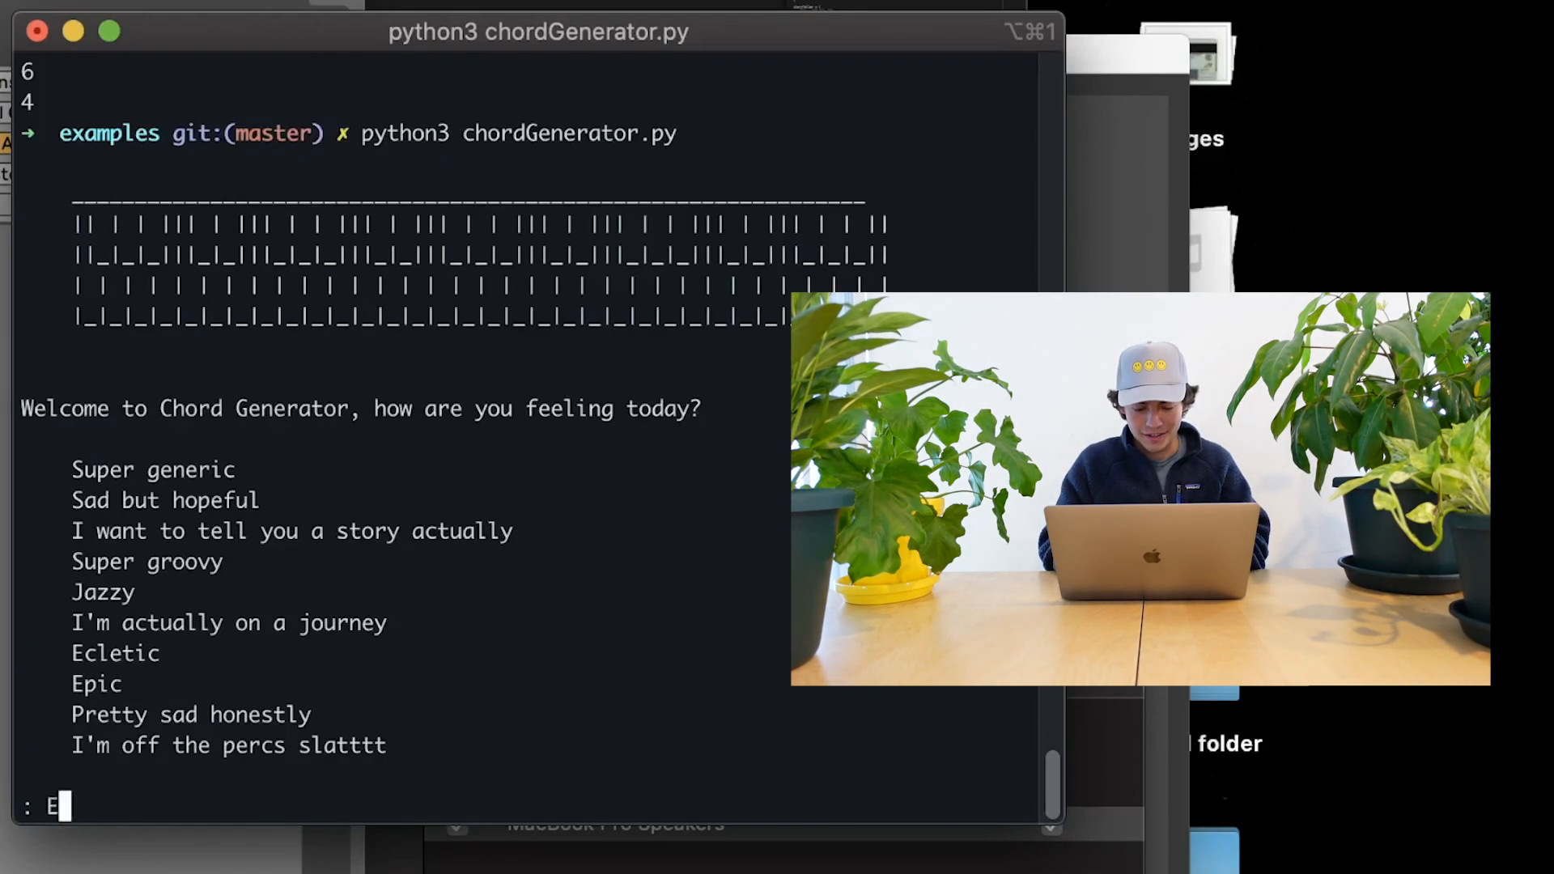
text(c)
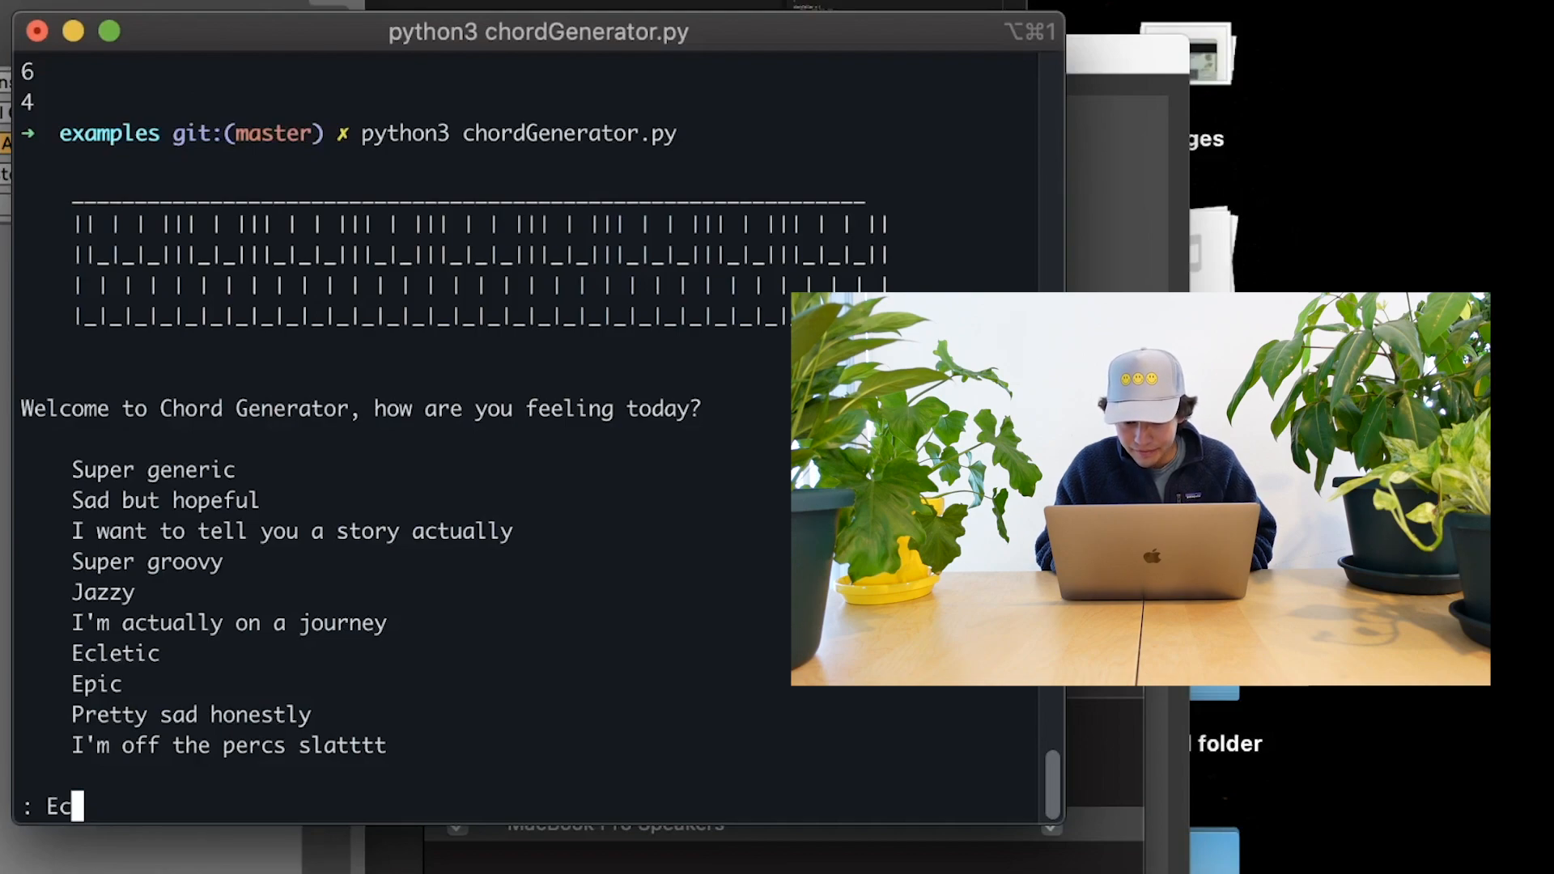
text(letic)
text(d)
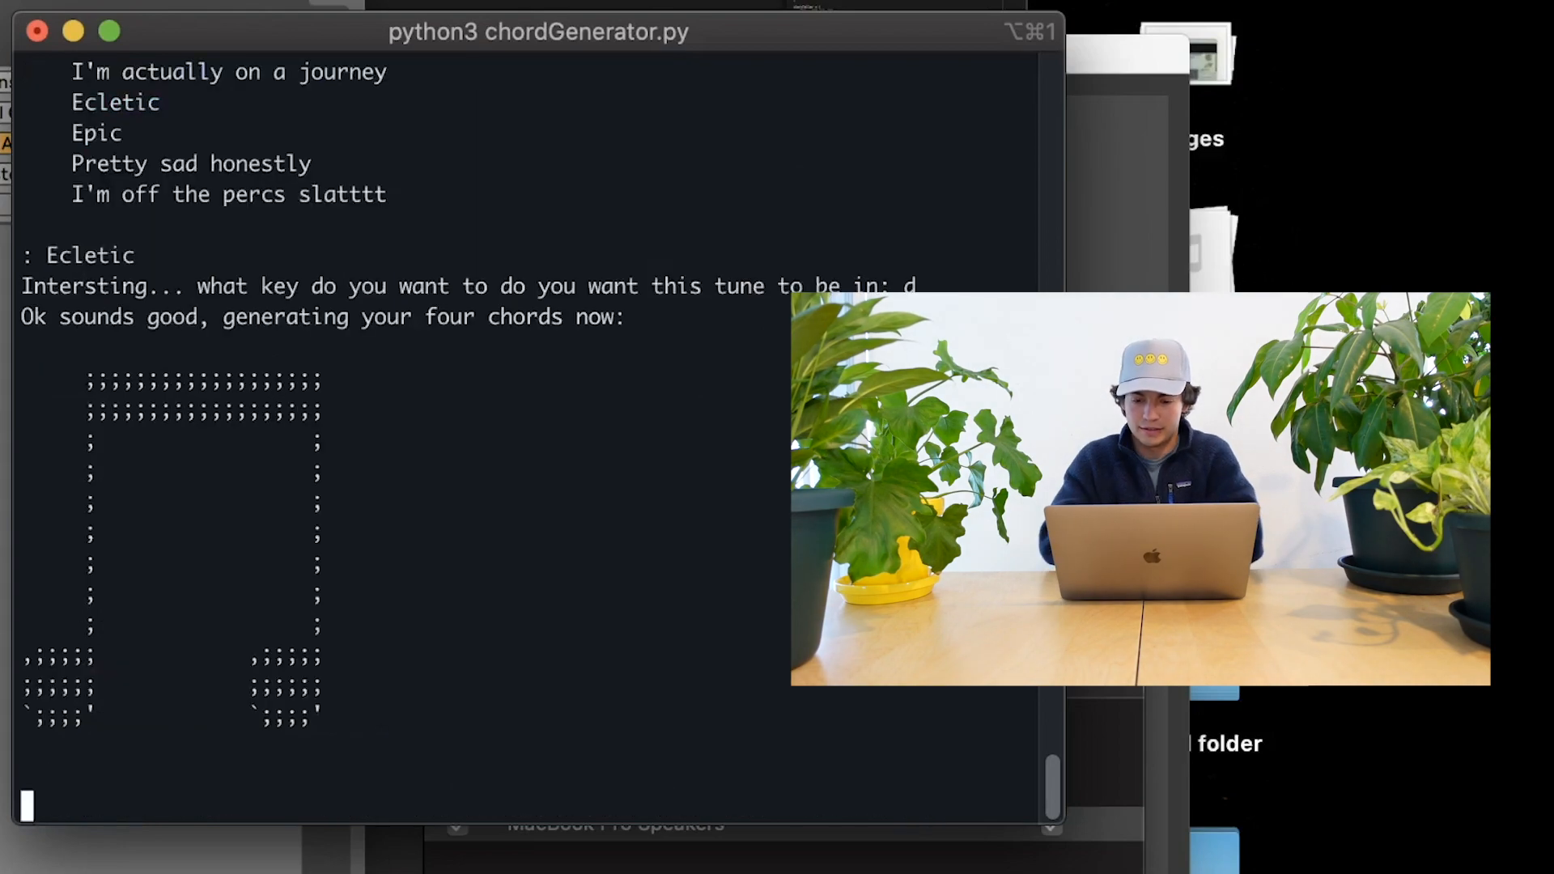
scroll(down, 3)
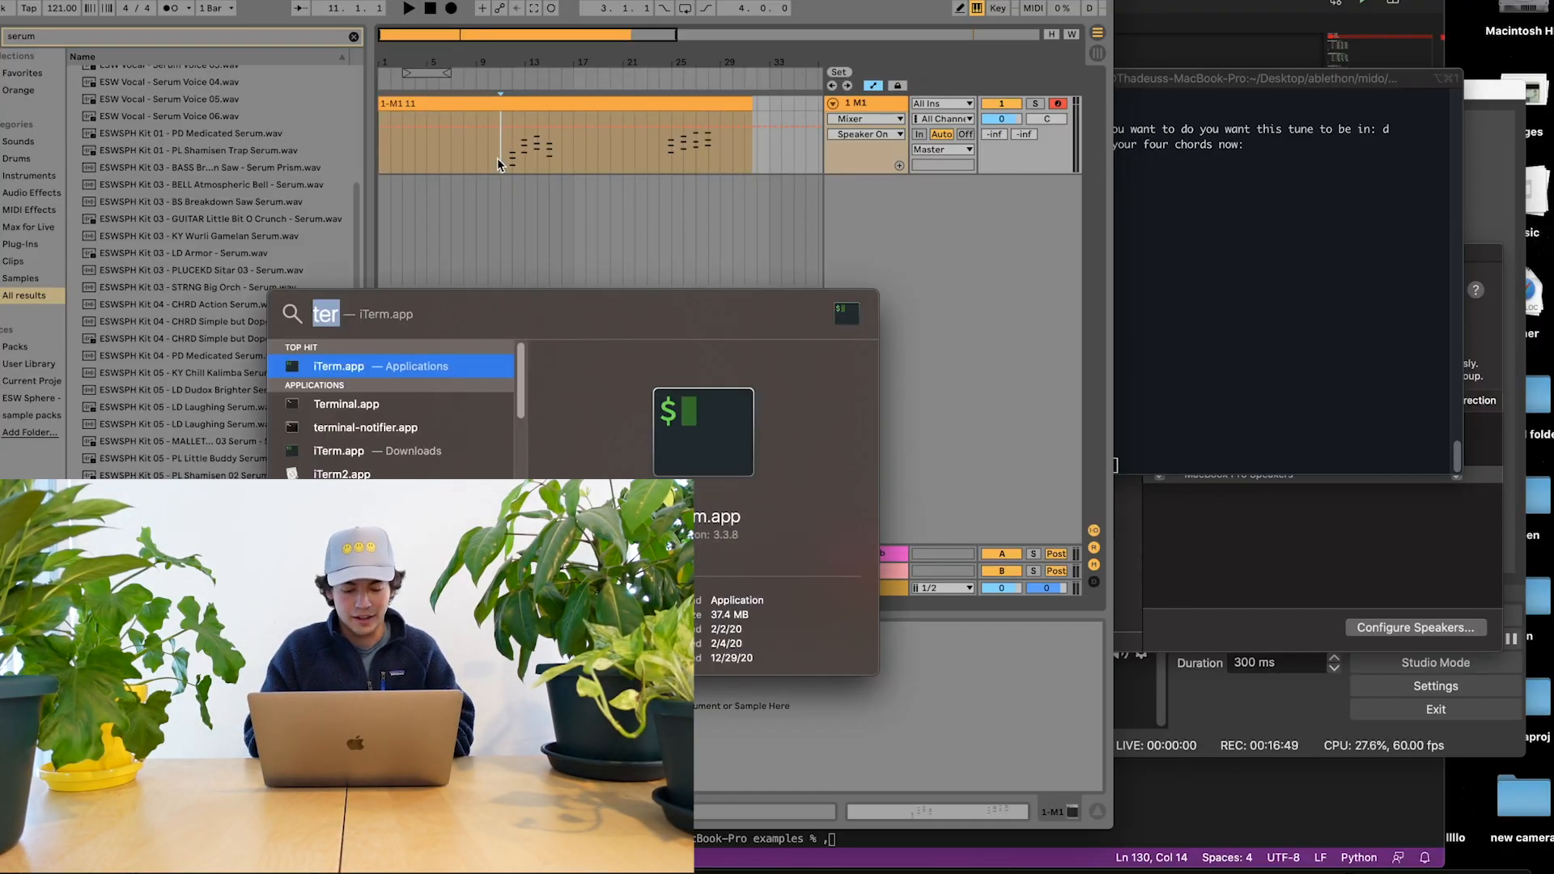
Step: Drag Splice's VRB2_Dont_Vocal_Loop_03 sample onto a new arrangement track
text(splice.app)
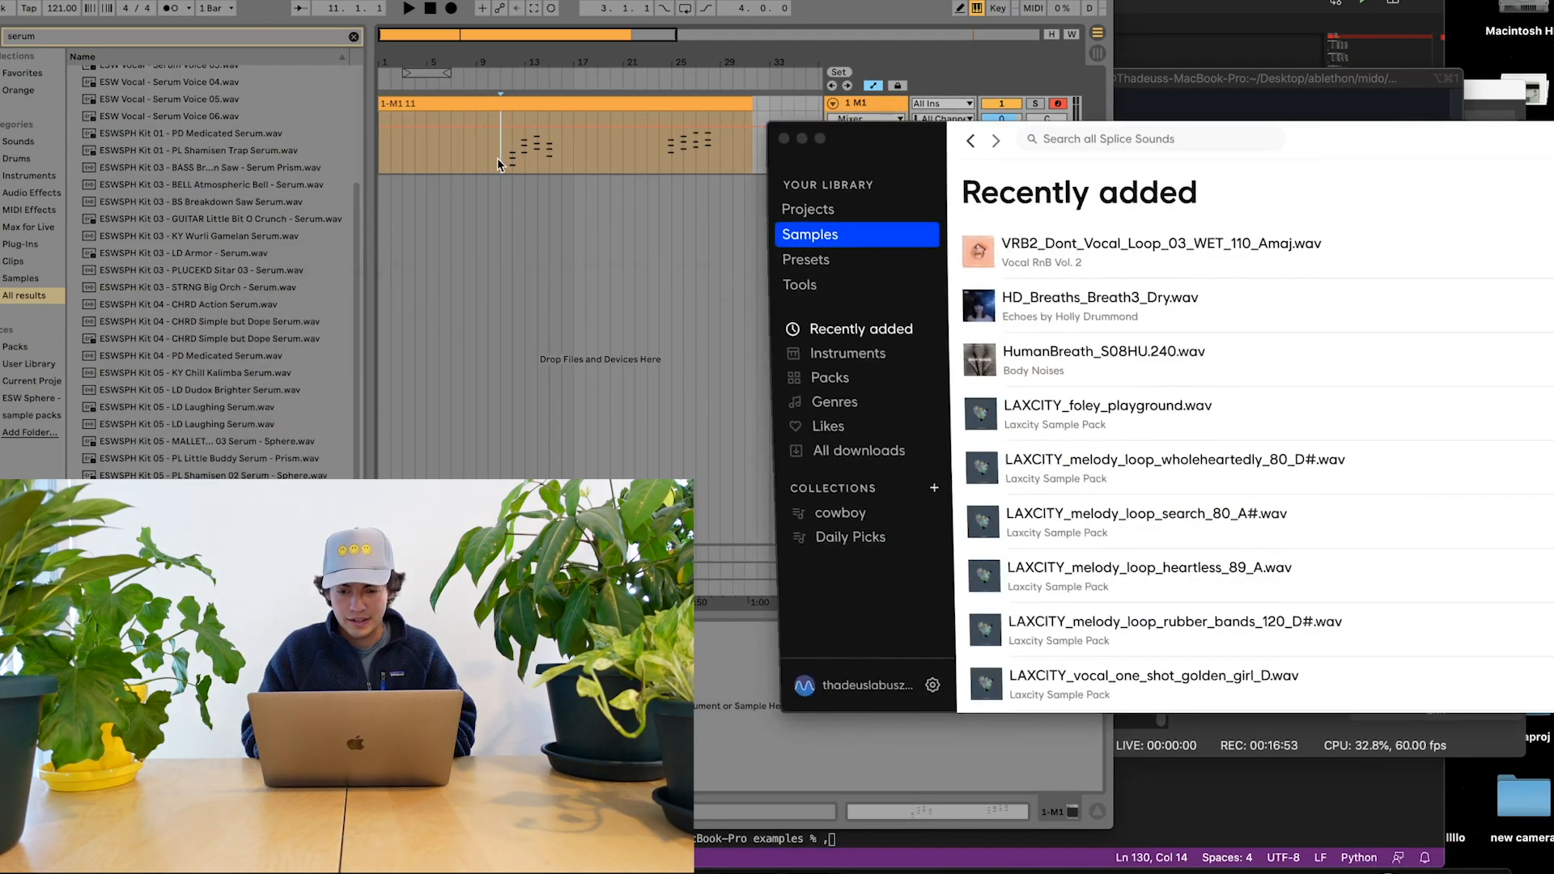
click(1160, 251)
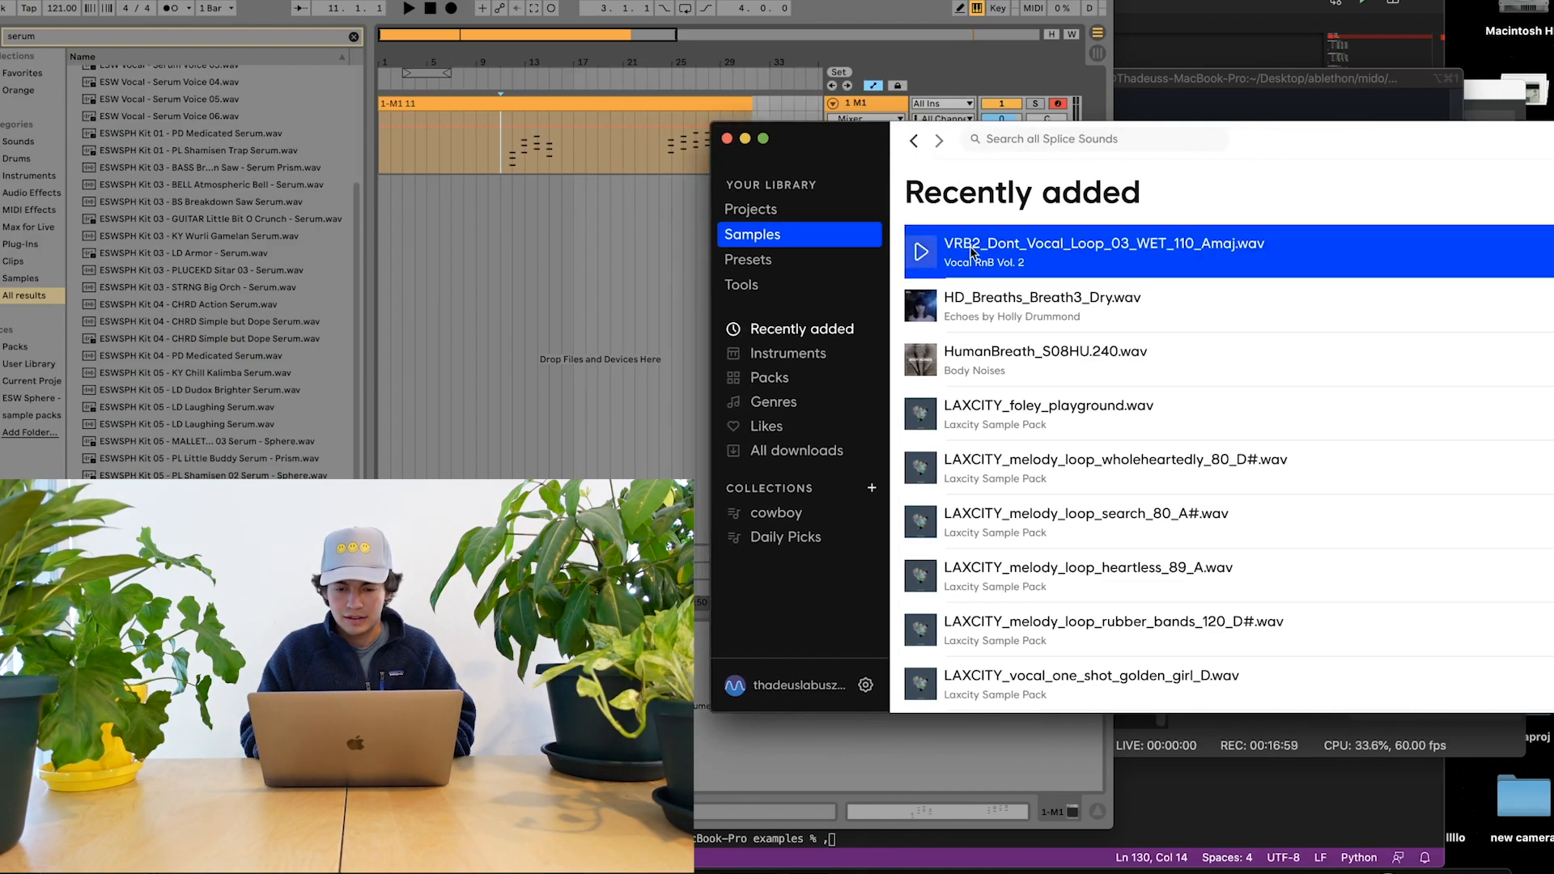
drag(1102, 250, 426, 213)
text(Super gene)
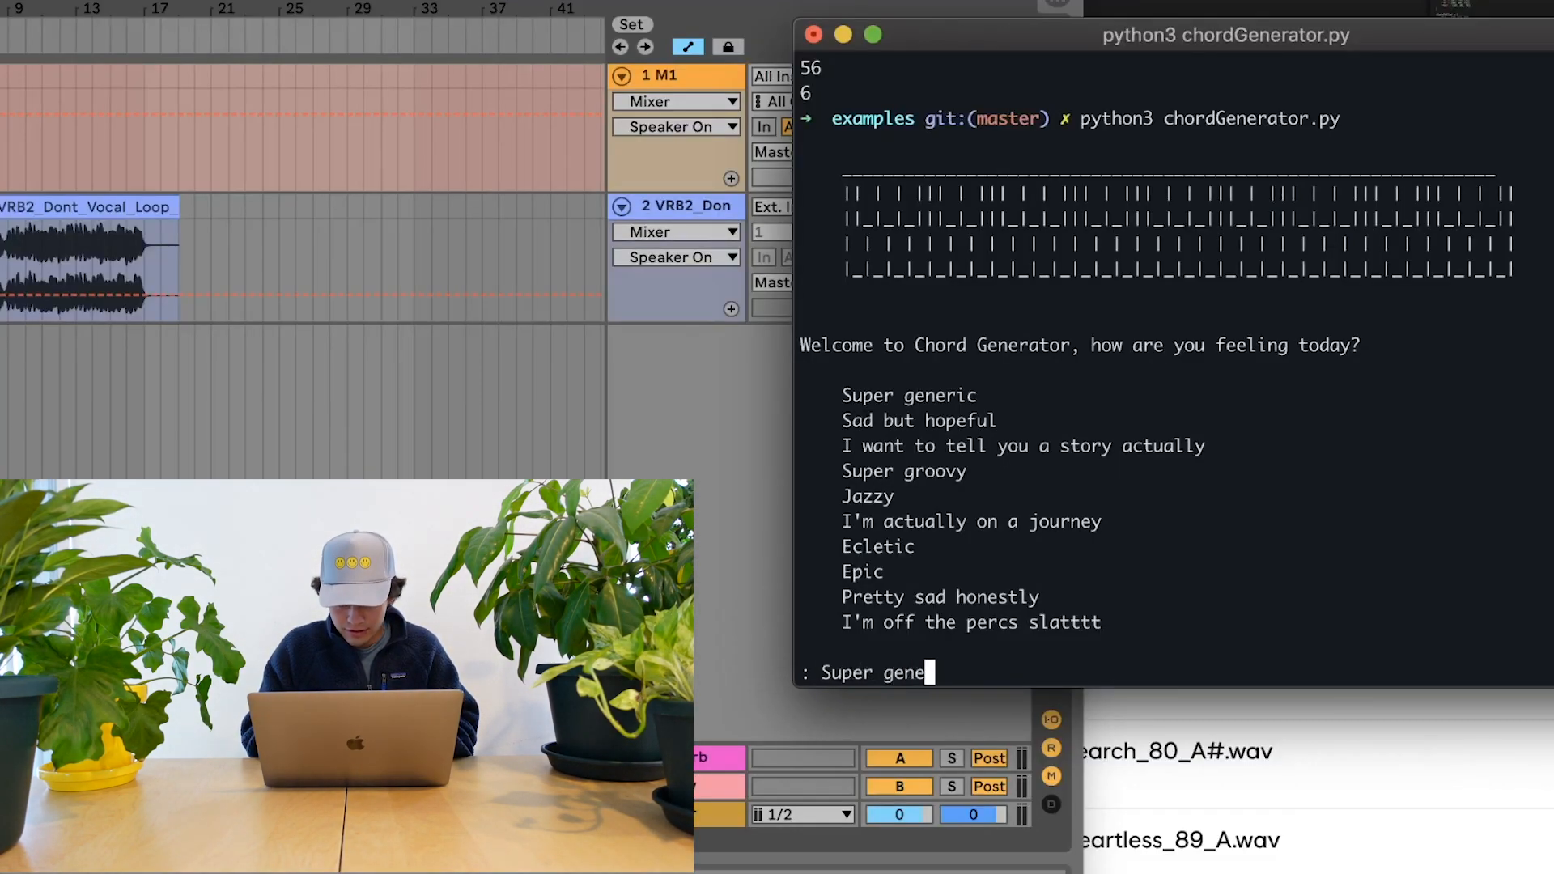
Step: Submit Super generic as the mood for another chord progression
key(enter)
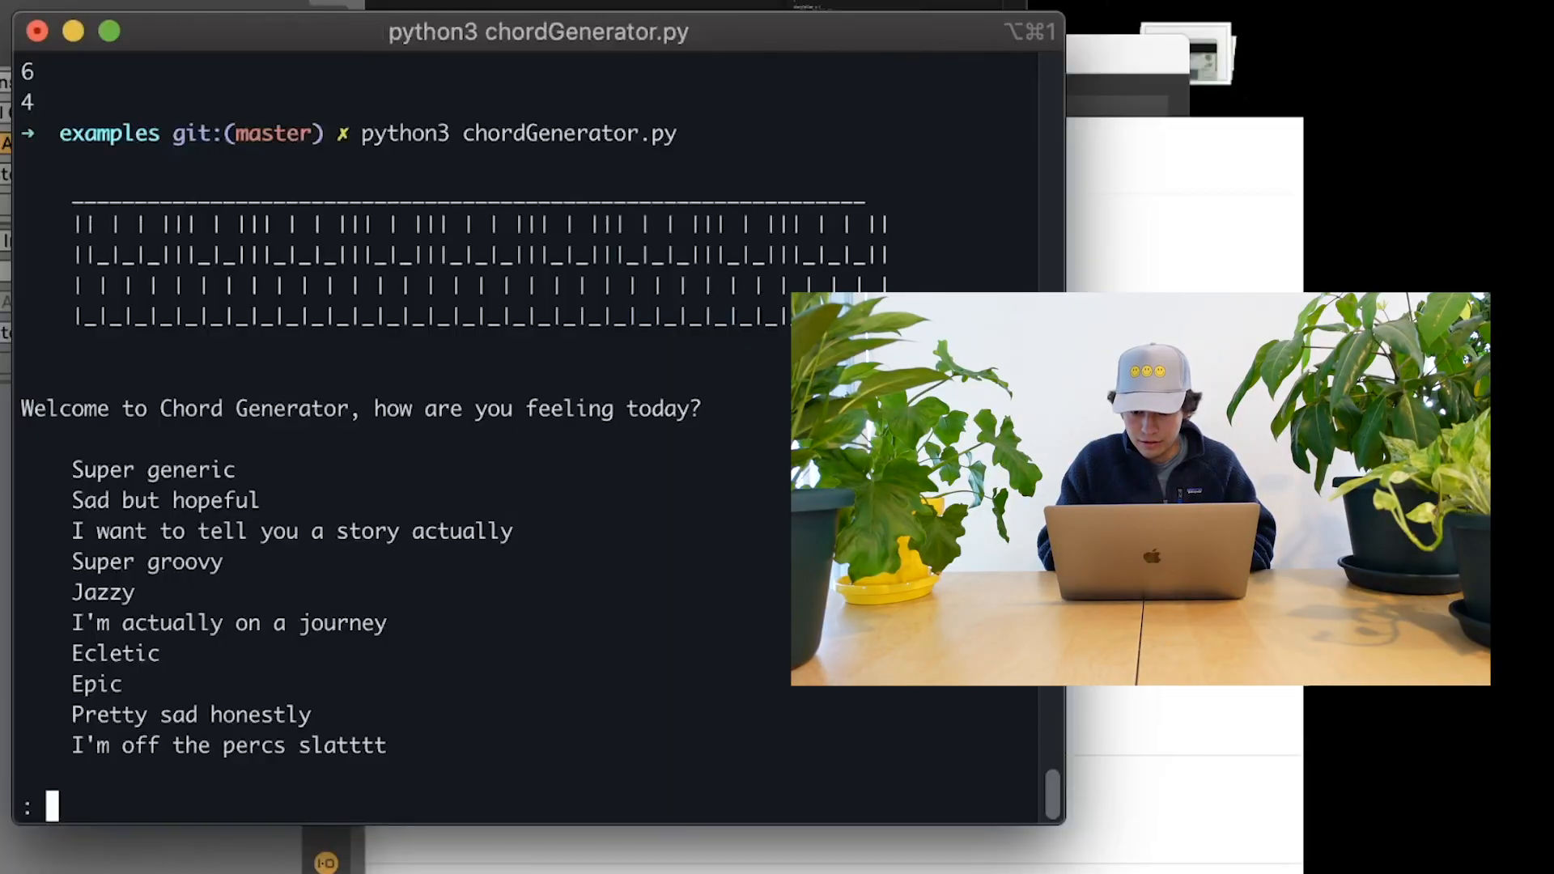
Step: Submit the 'I want to tell you a story actually' mood to the chord generator
text(I want to tell you a story actually)
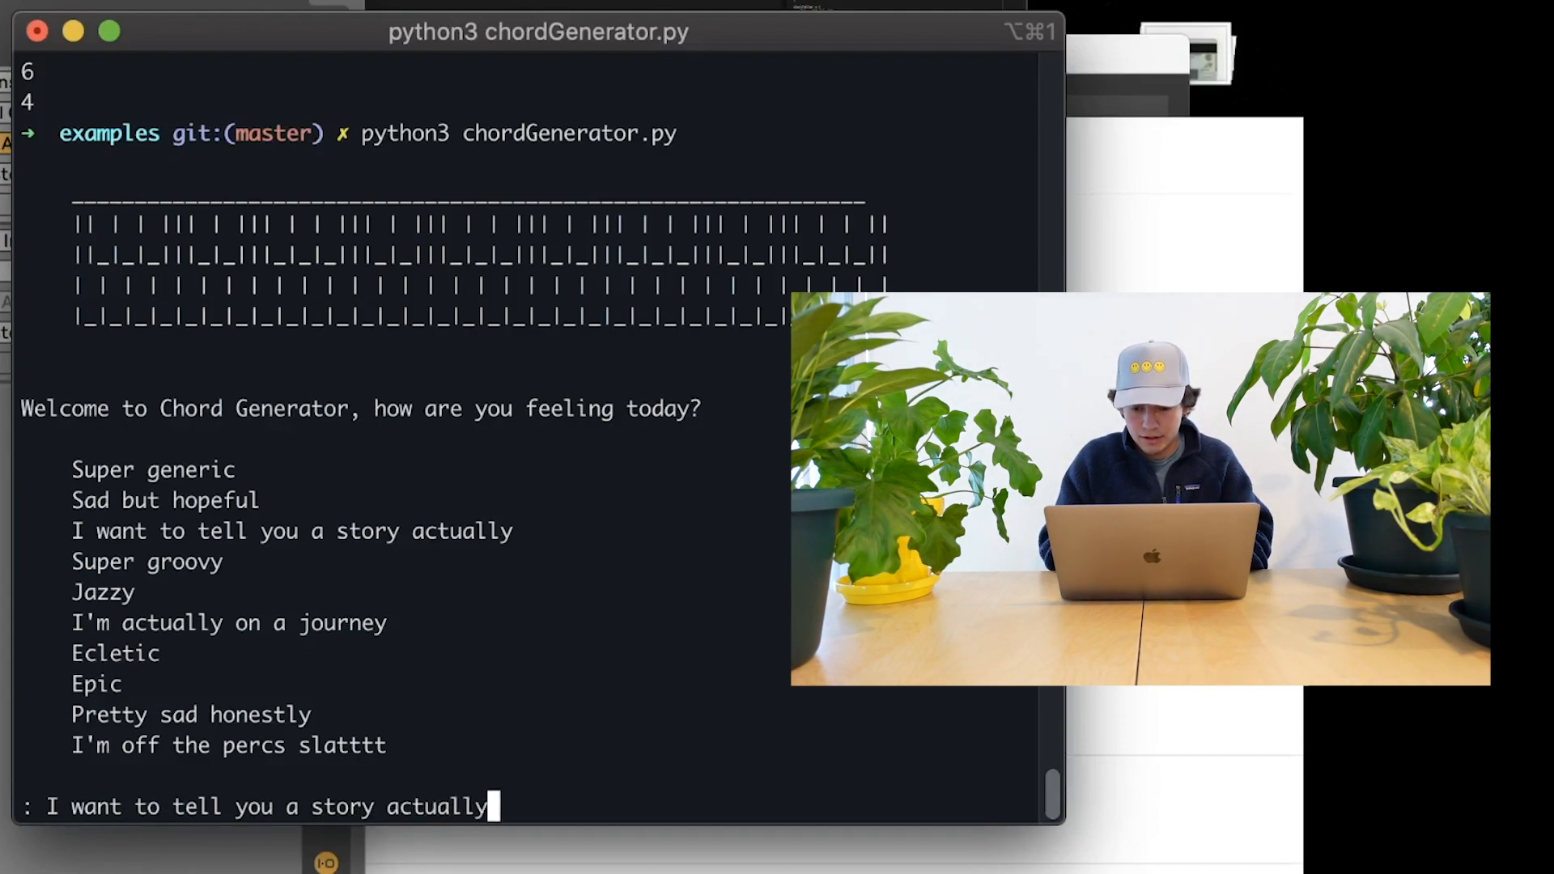
key(enter)
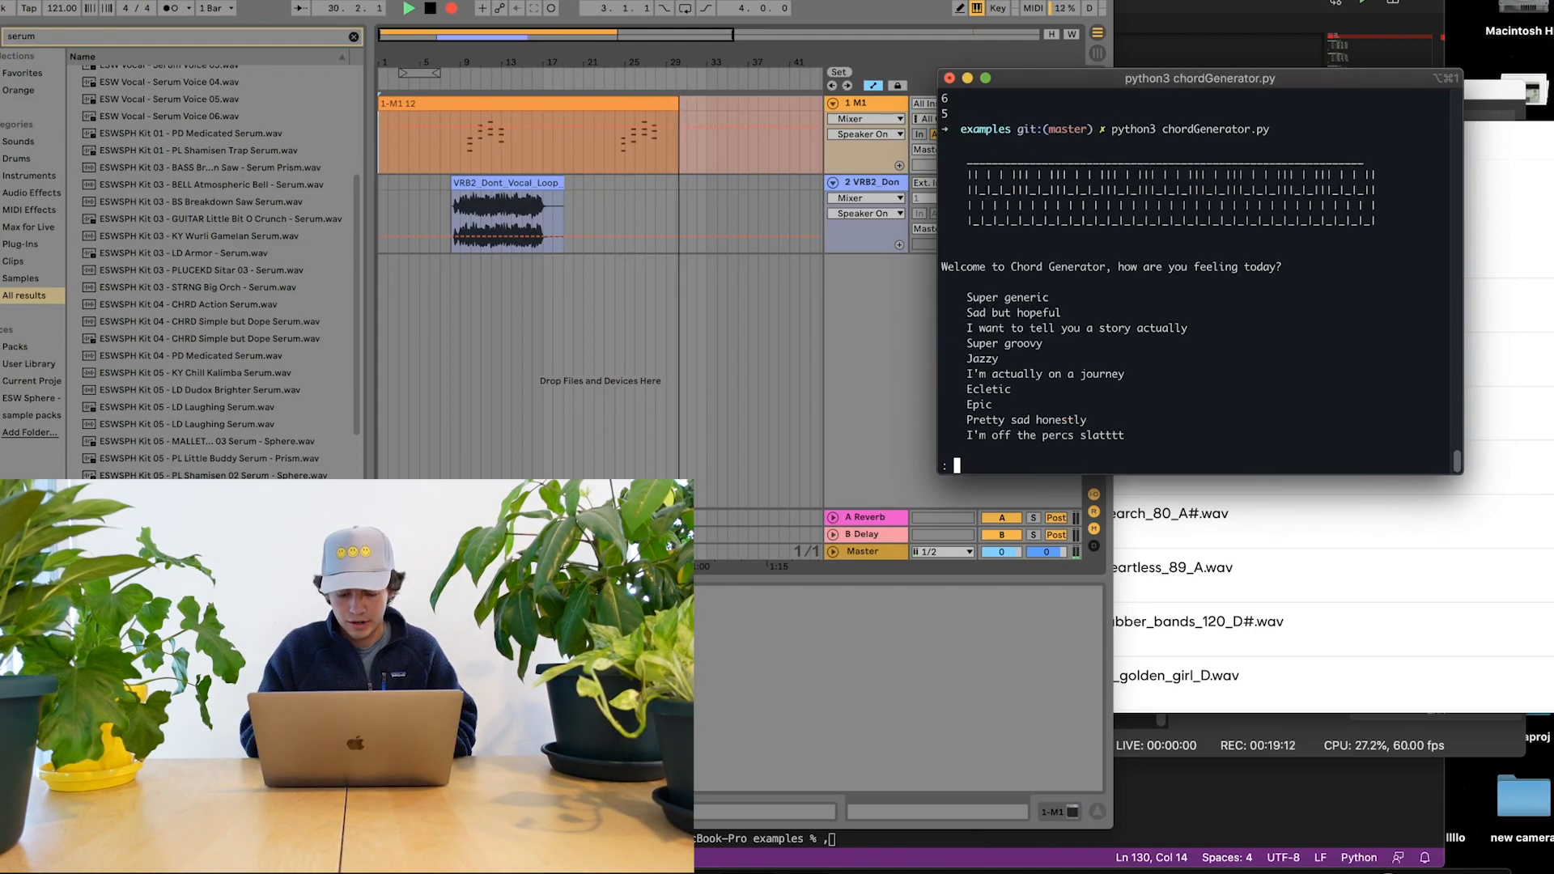
Step: Enter the Ecletic mood for a new chord run in key A
text(Ecle)
text(a)
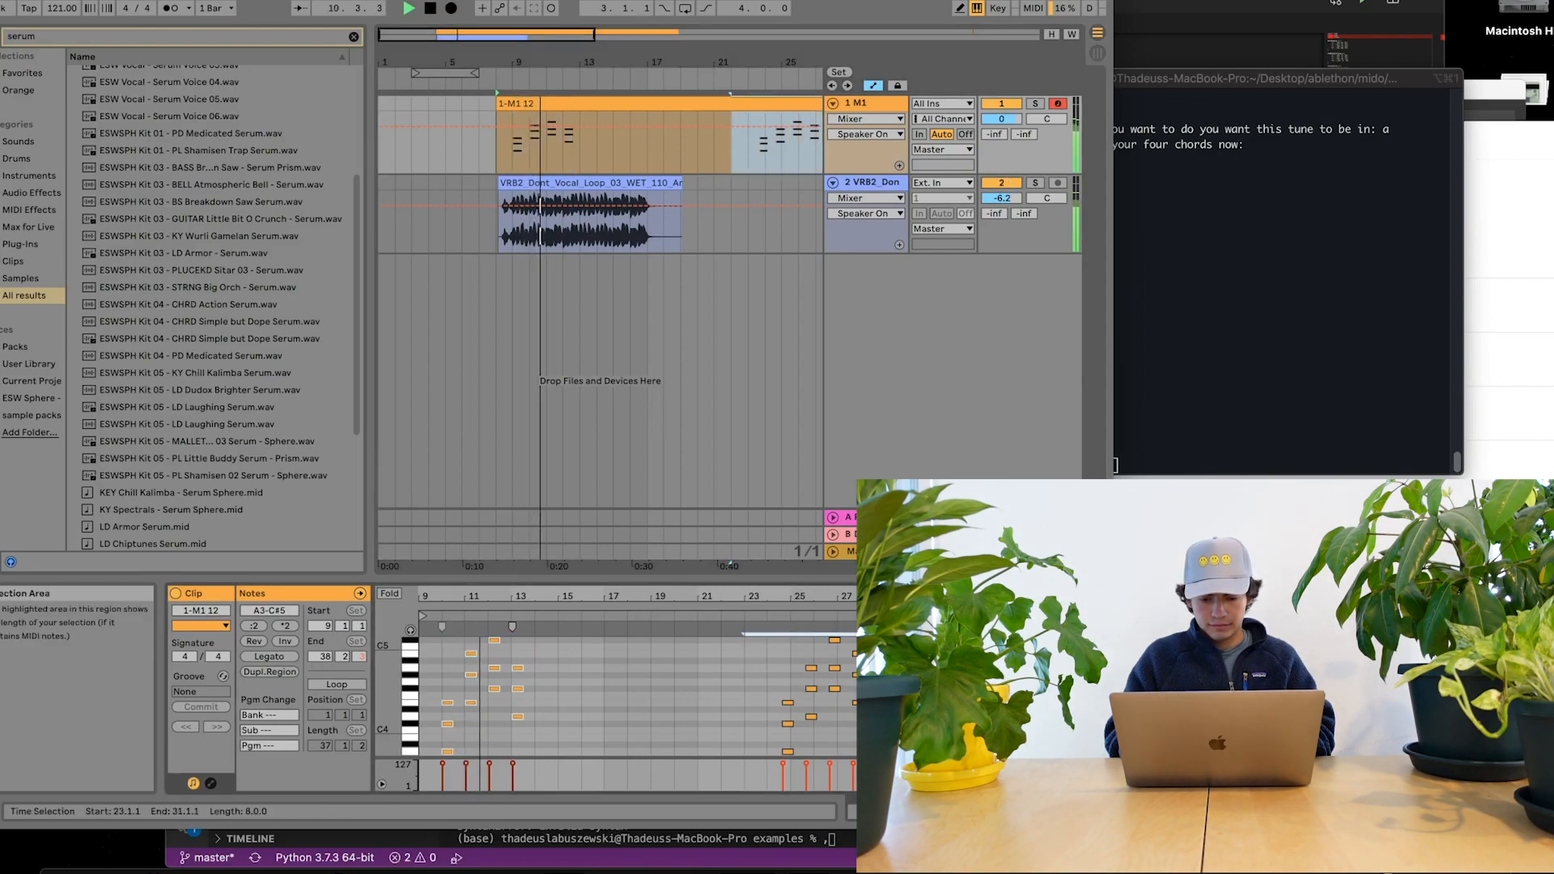
Step: Select an eight-bar span of the 1-M1 12 chord clip
drag(750, 640, 852, 728)
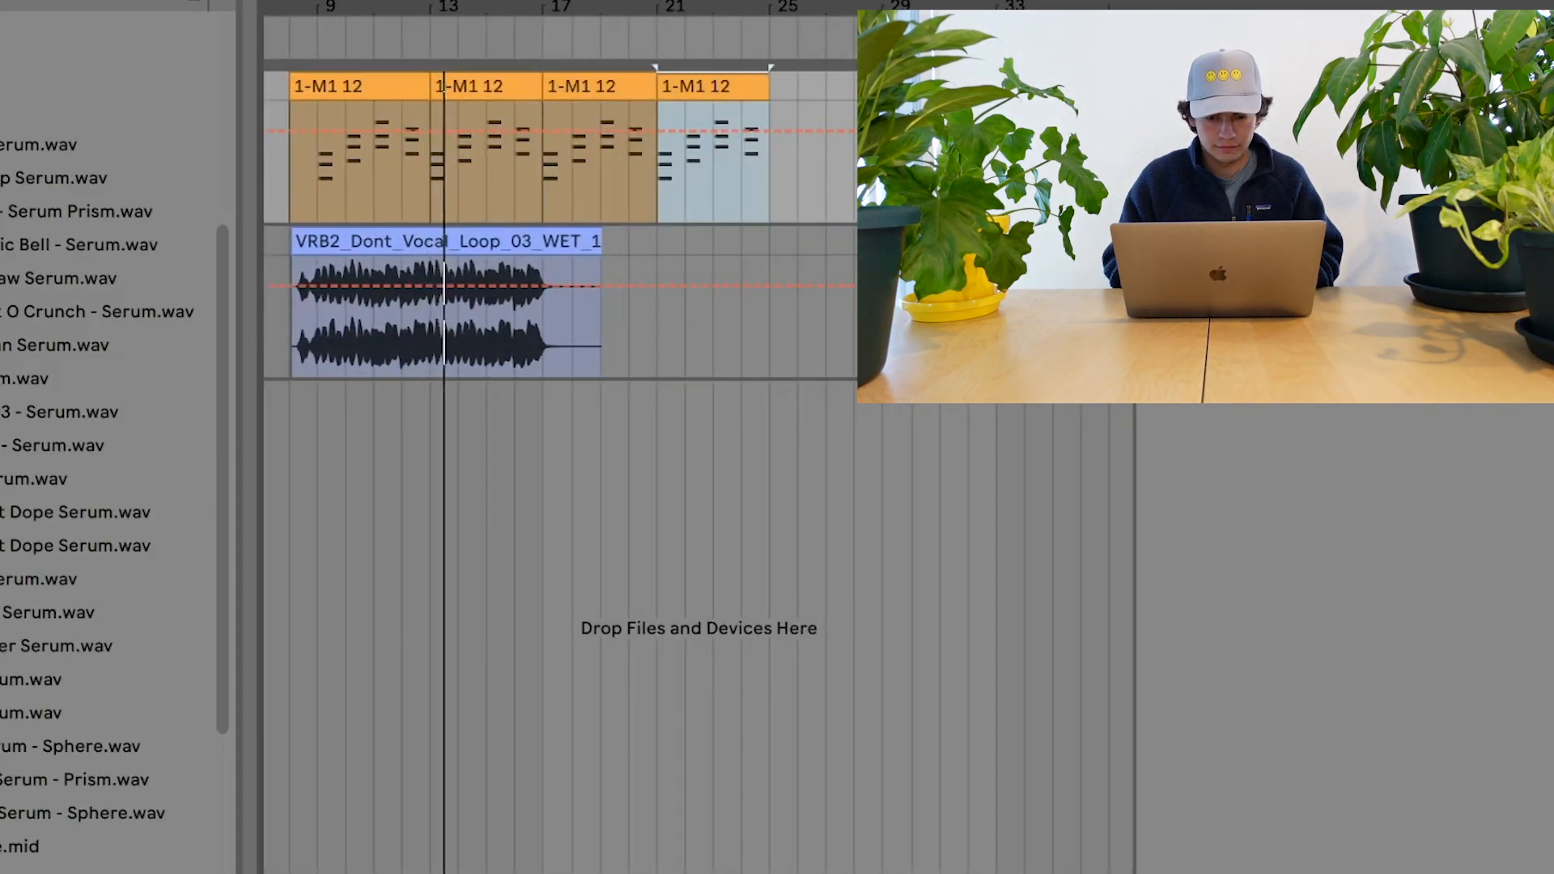
Step: Duplicate the chord clips onto a second MIDI track from the context menu
right_click(446, 317)
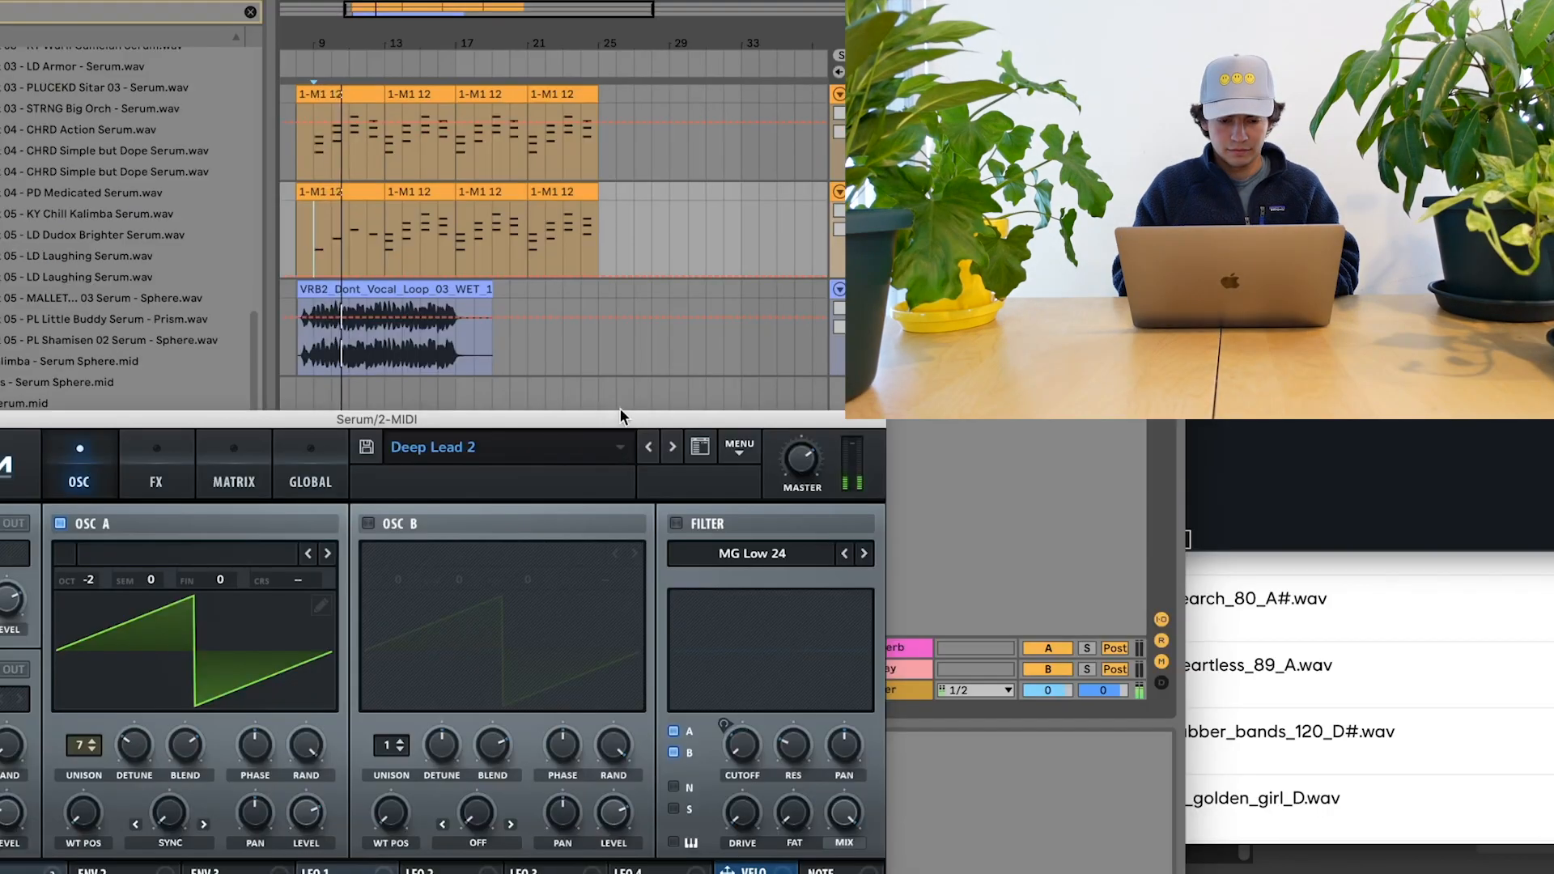
click(649, 446)
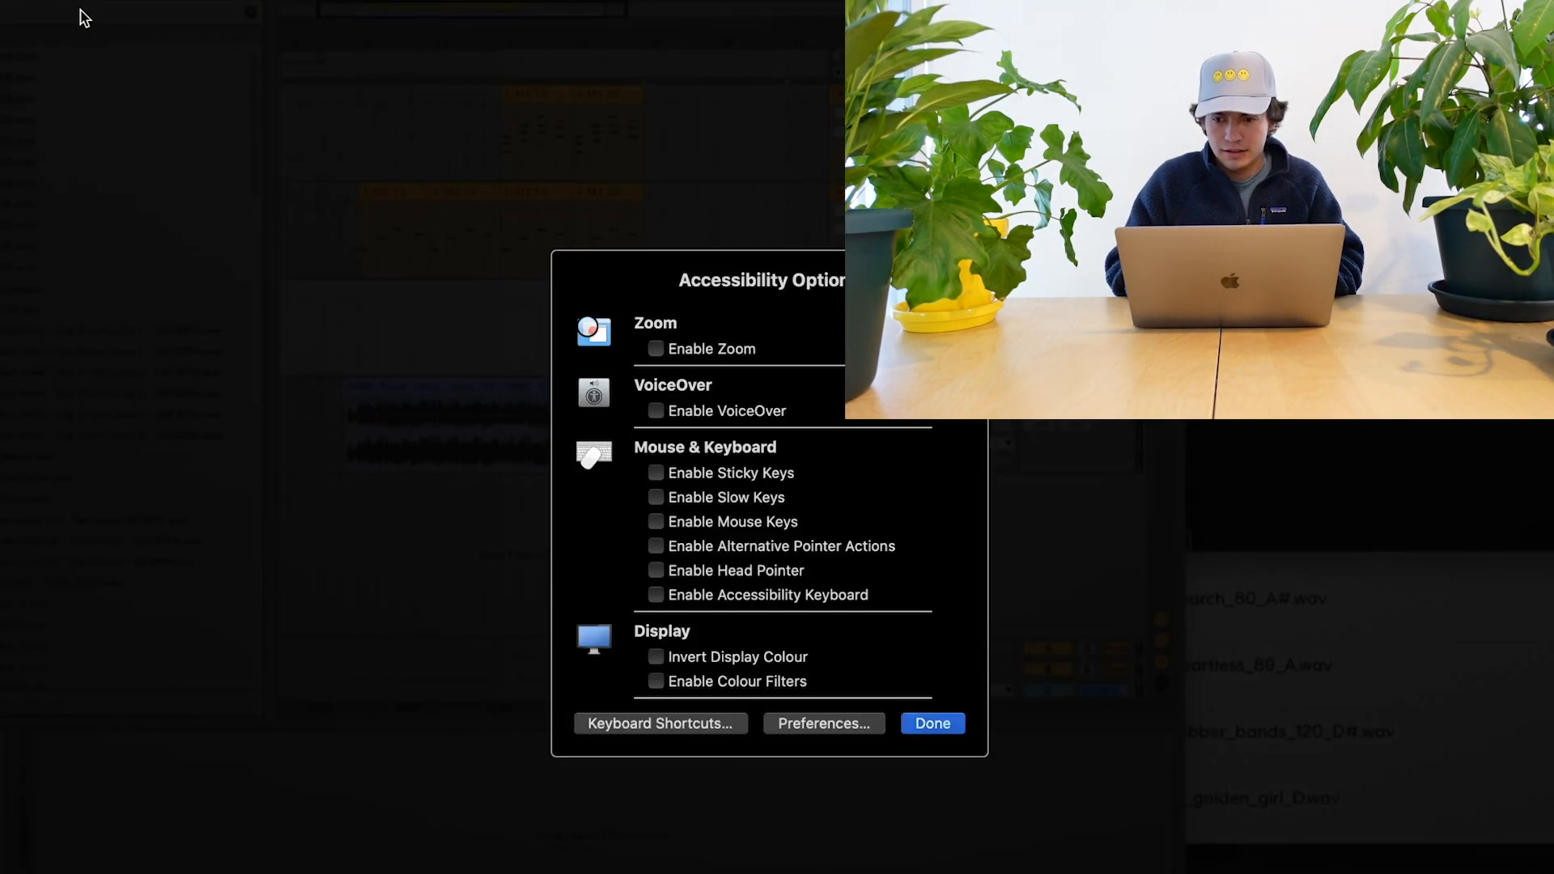
Step: Close the Accessibility Options dialog and scroll back through the arrangement
click(928, 722)
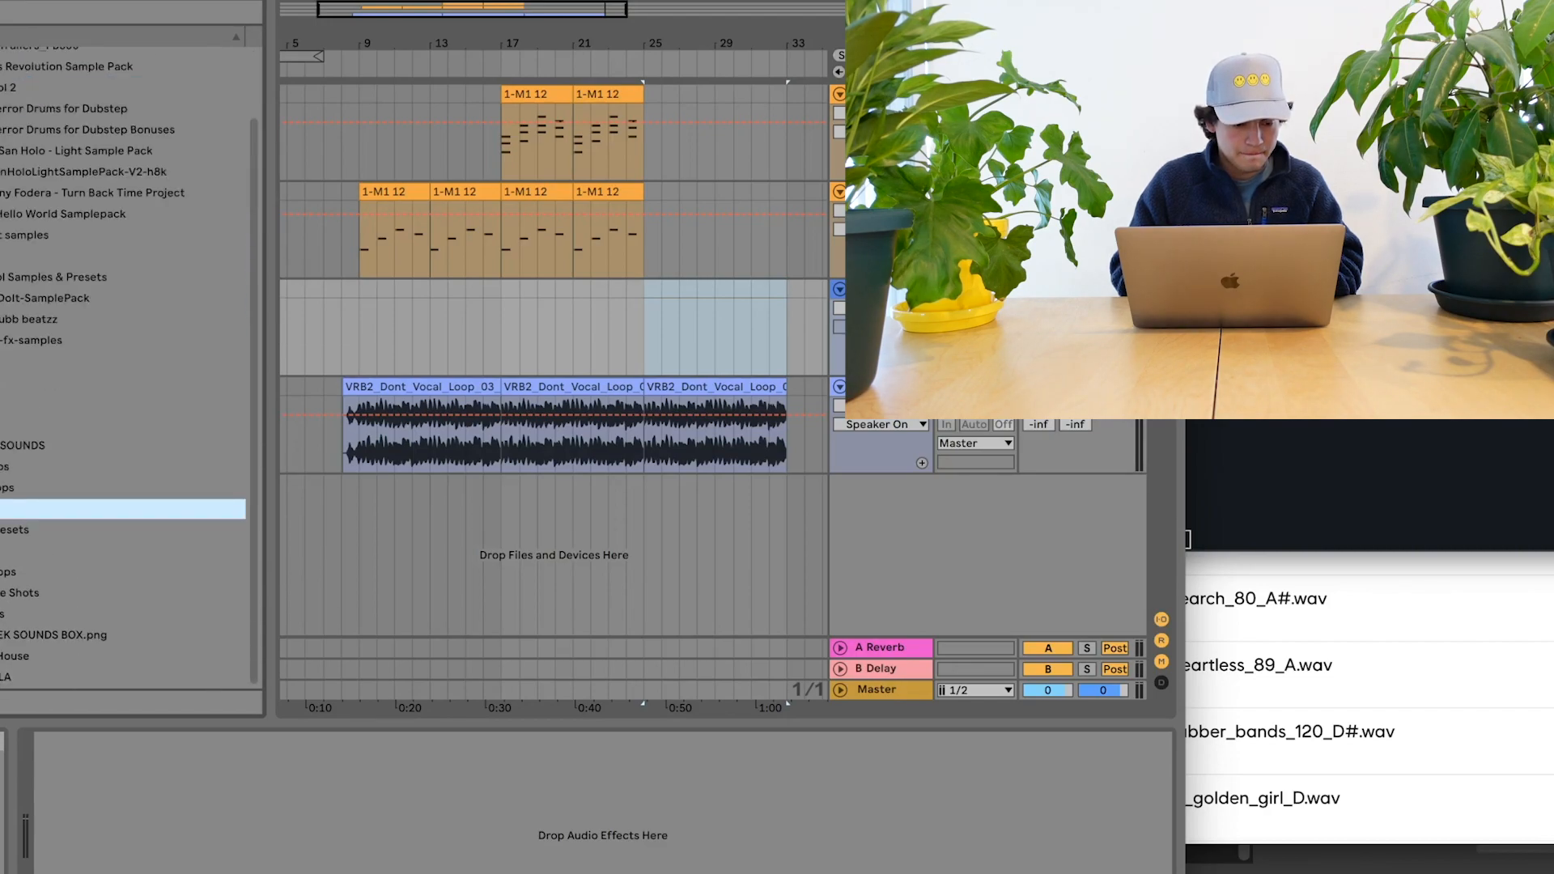
scroll(down, 3)
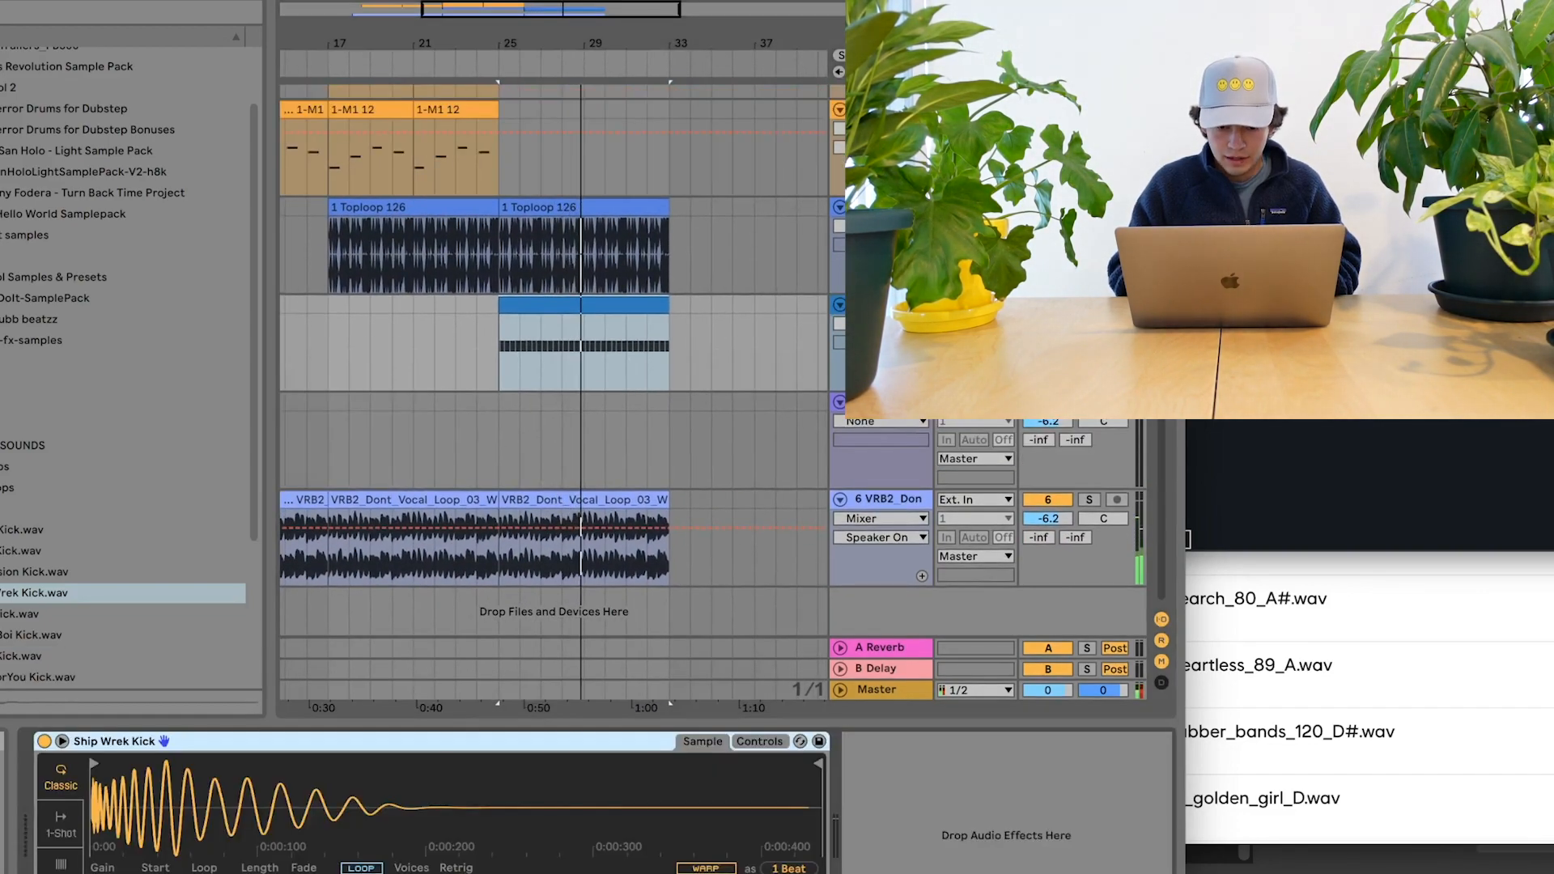
Step: Open a context menu in the arrangement while adding the Toploop and kick clips
right_click(881, 499)
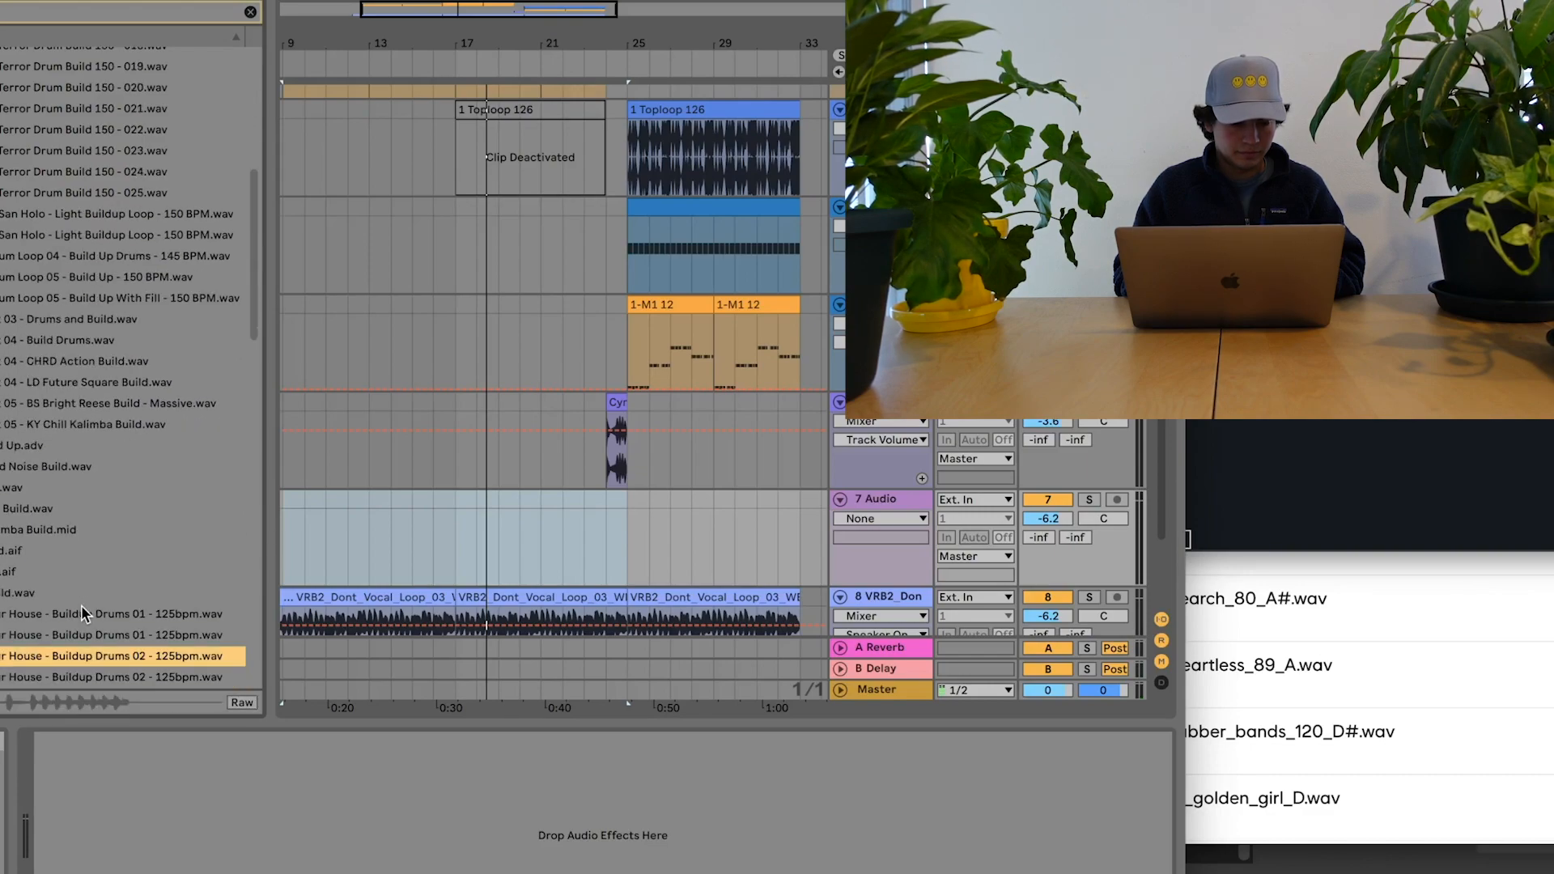
Step: Preview a Buildup Drums 125bpm loop from the build samples
click(119, 614)
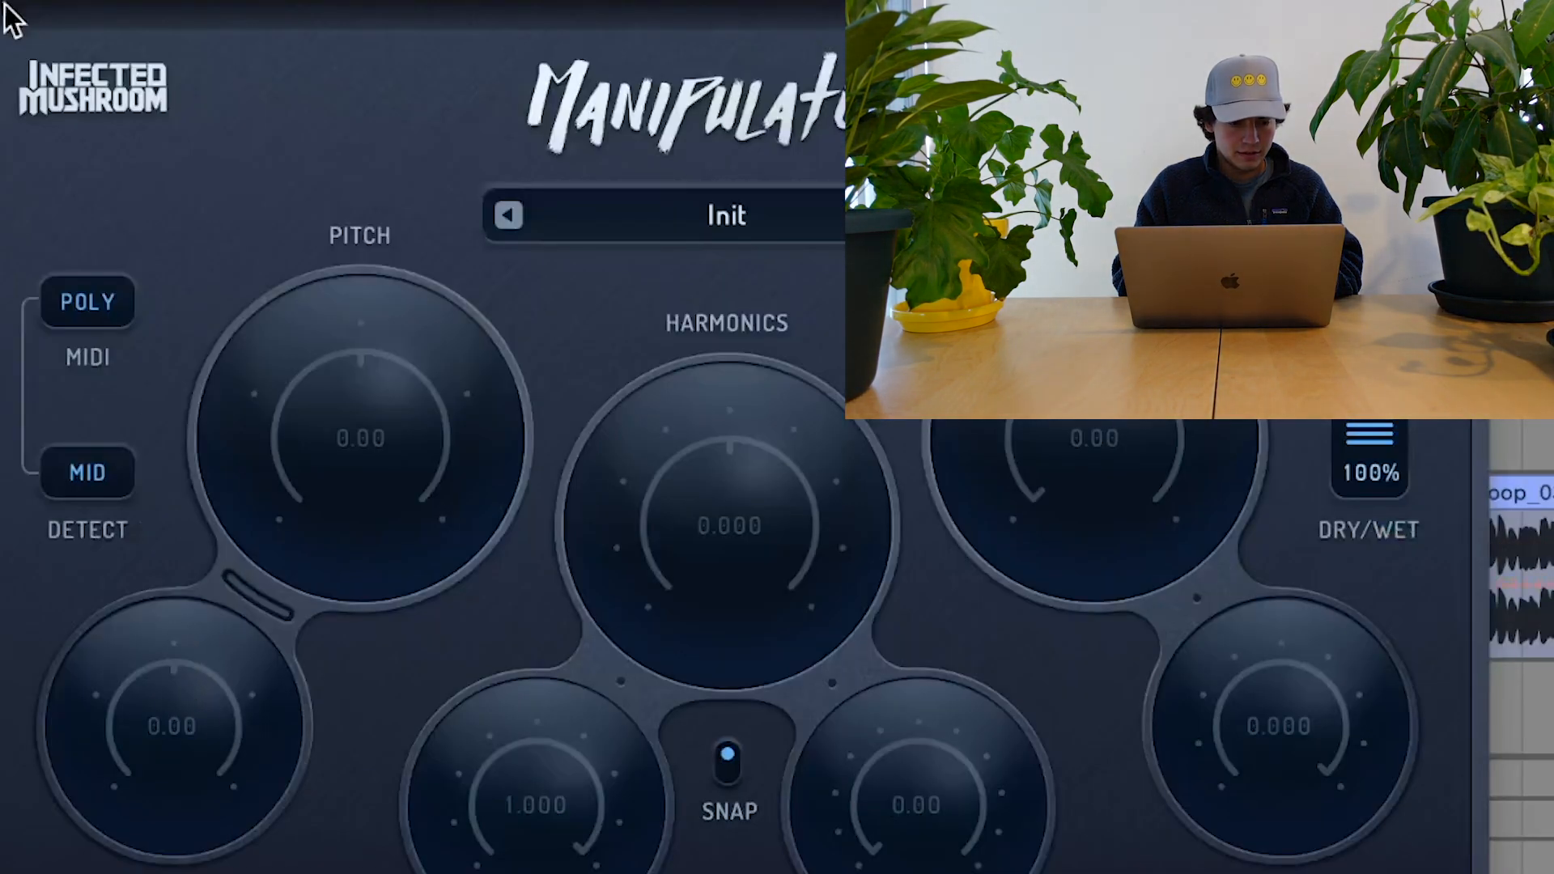
Step: Open a context menu in the Browser while loading the Manipulator plug-in
right_click(129, 750)
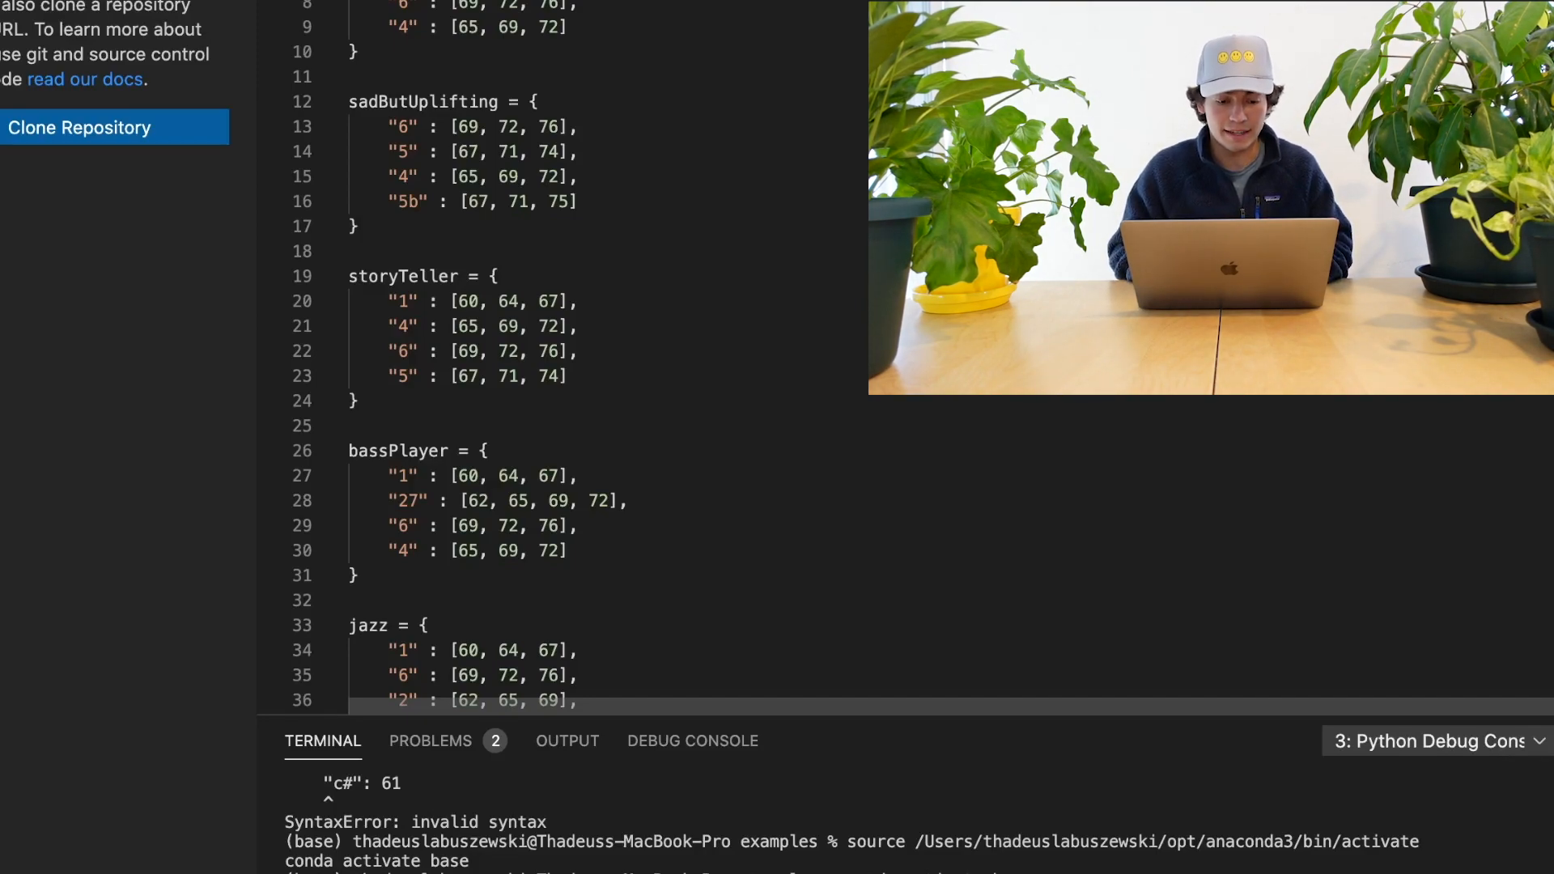
Step: Scroll through chordGenerator.py's chord dictionaries like storyTeller, bassPlayer and jazz
scroll(down, 3)
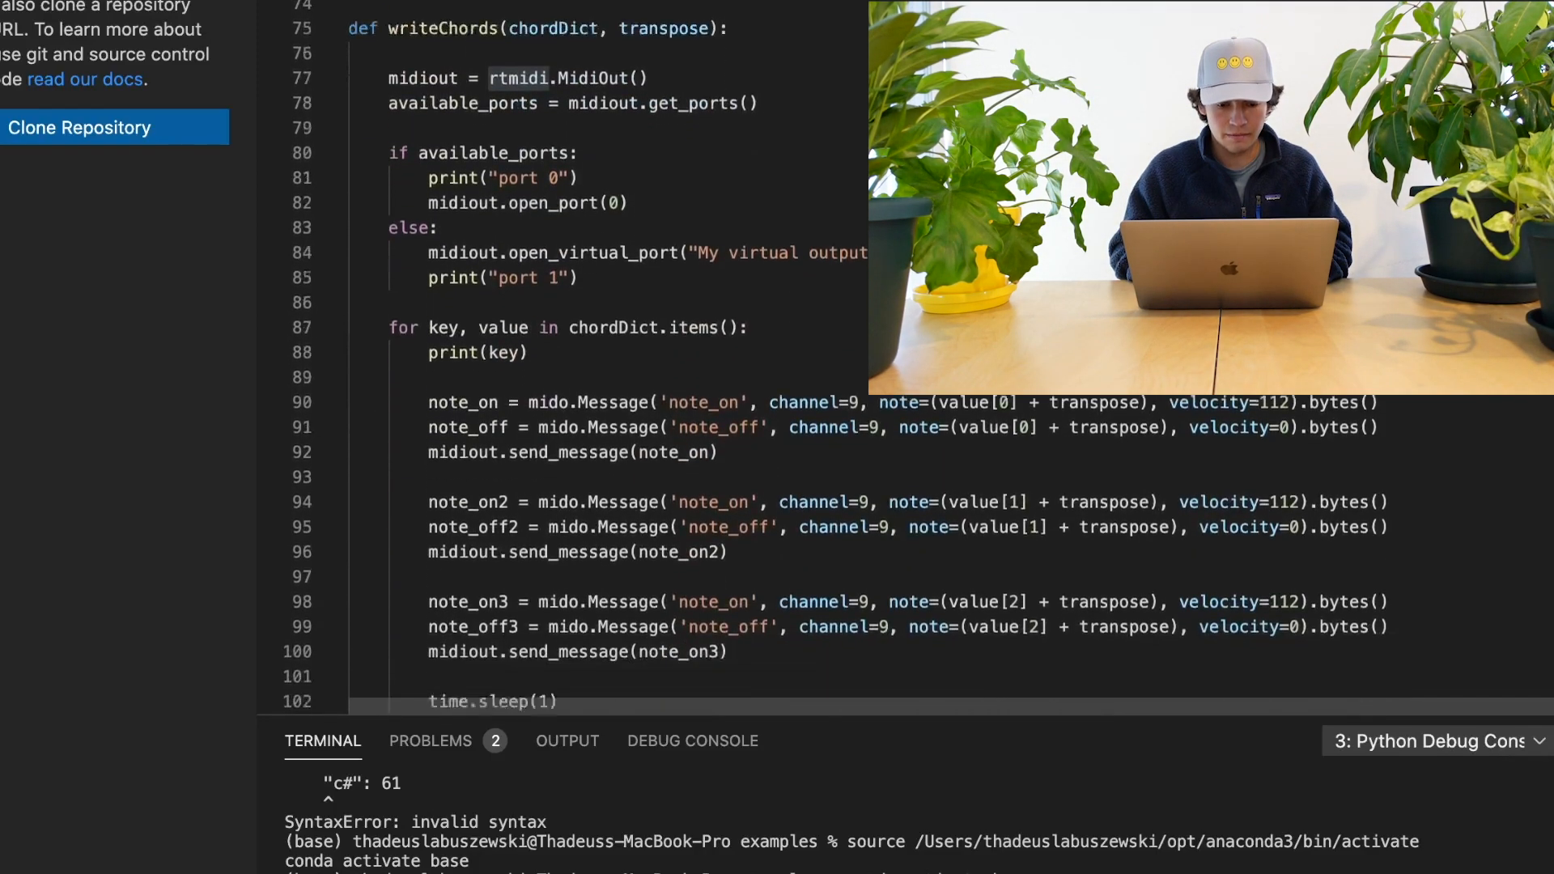
scroll(down, 3)
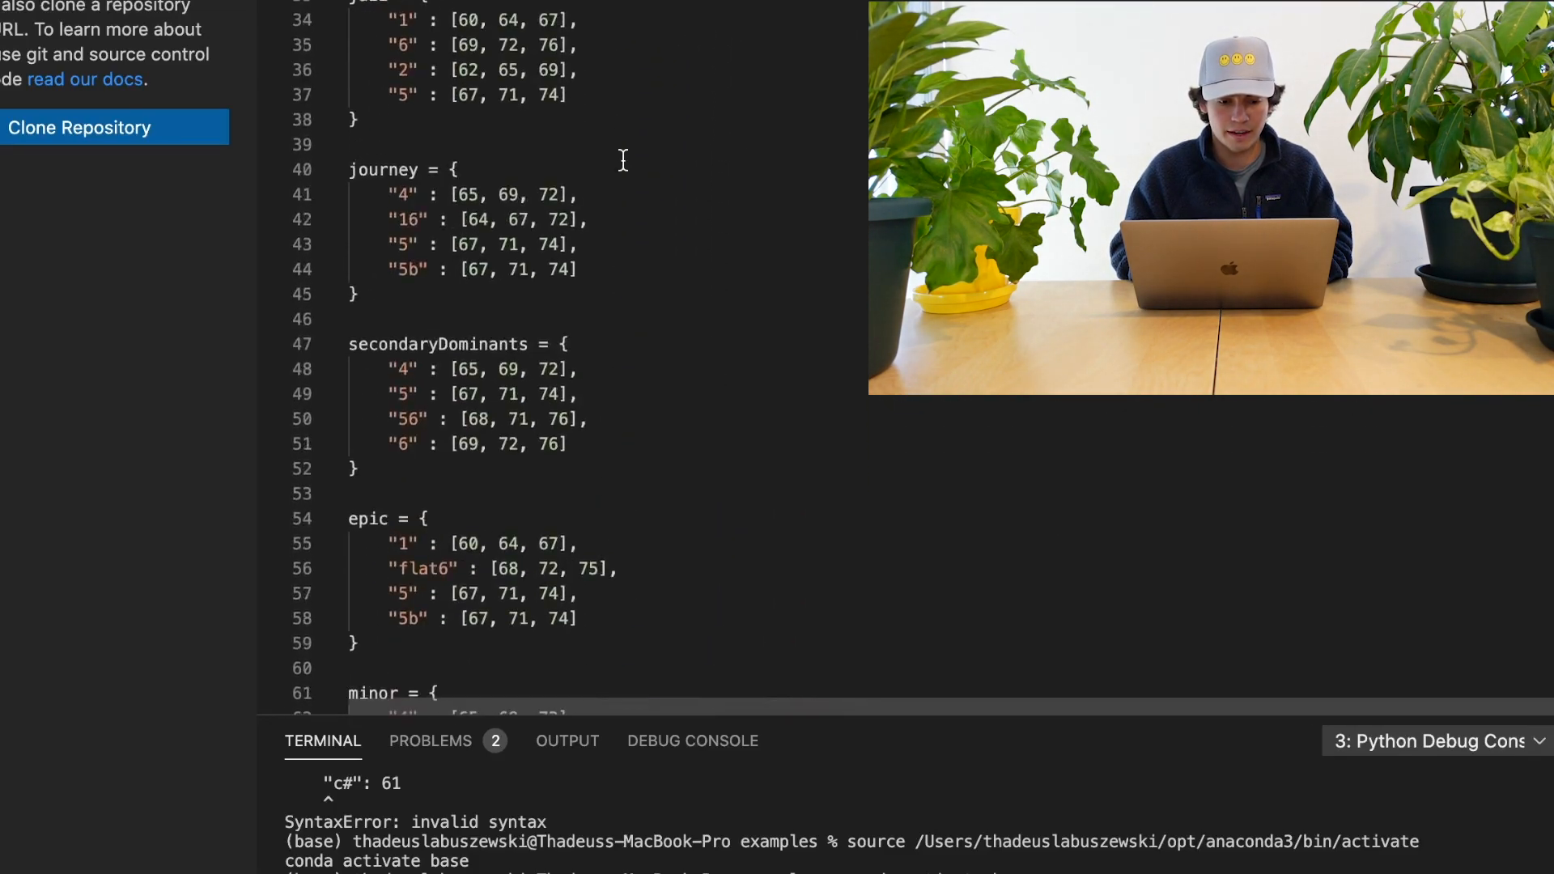
scroll(down, 3)
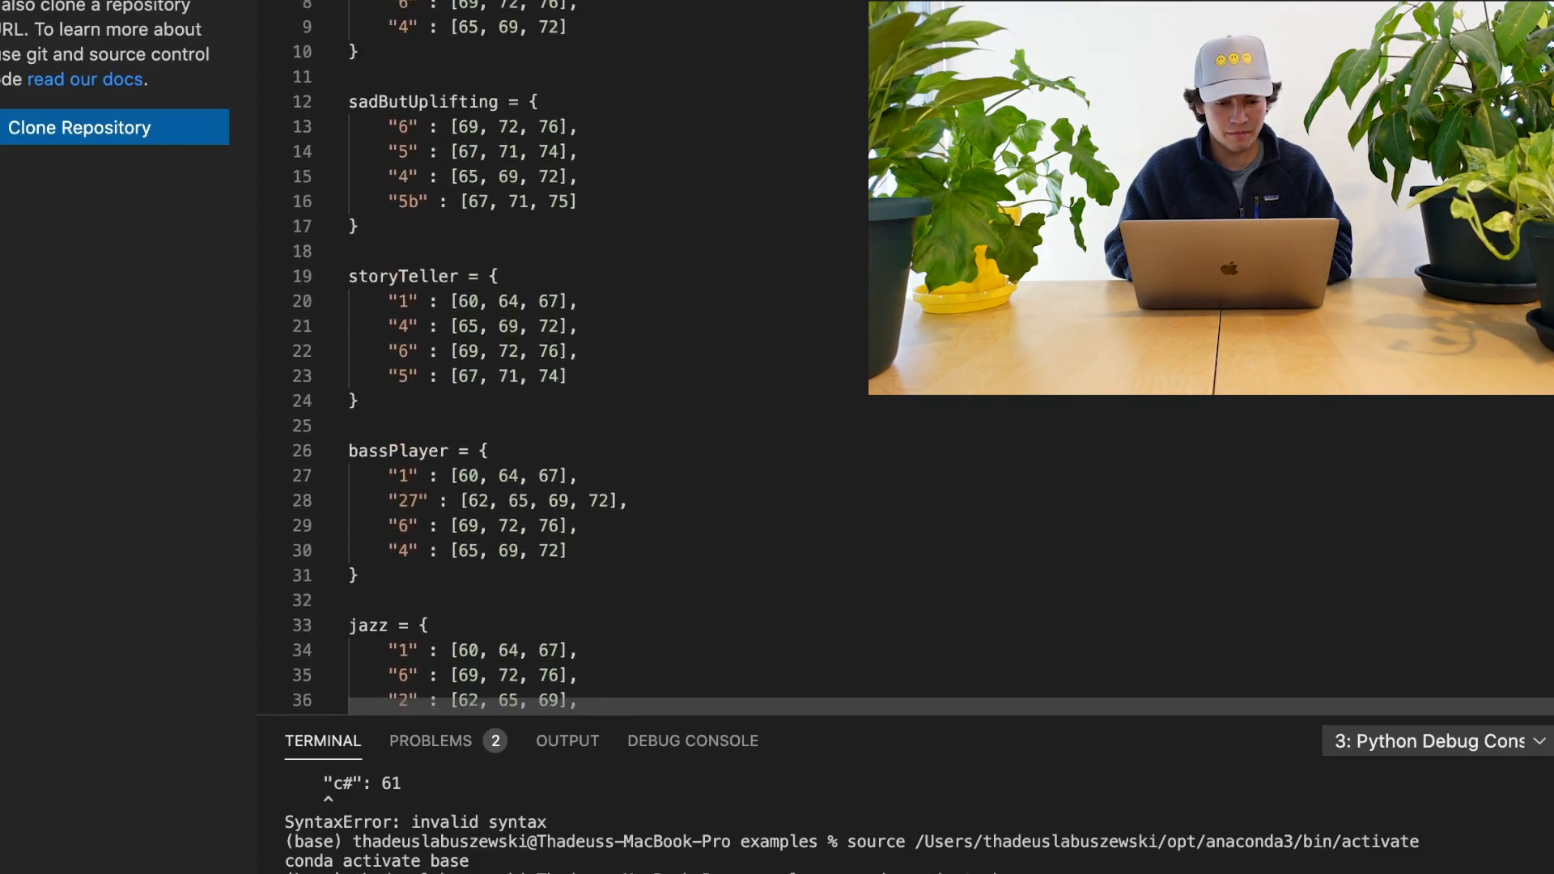
scroll(down, 3)
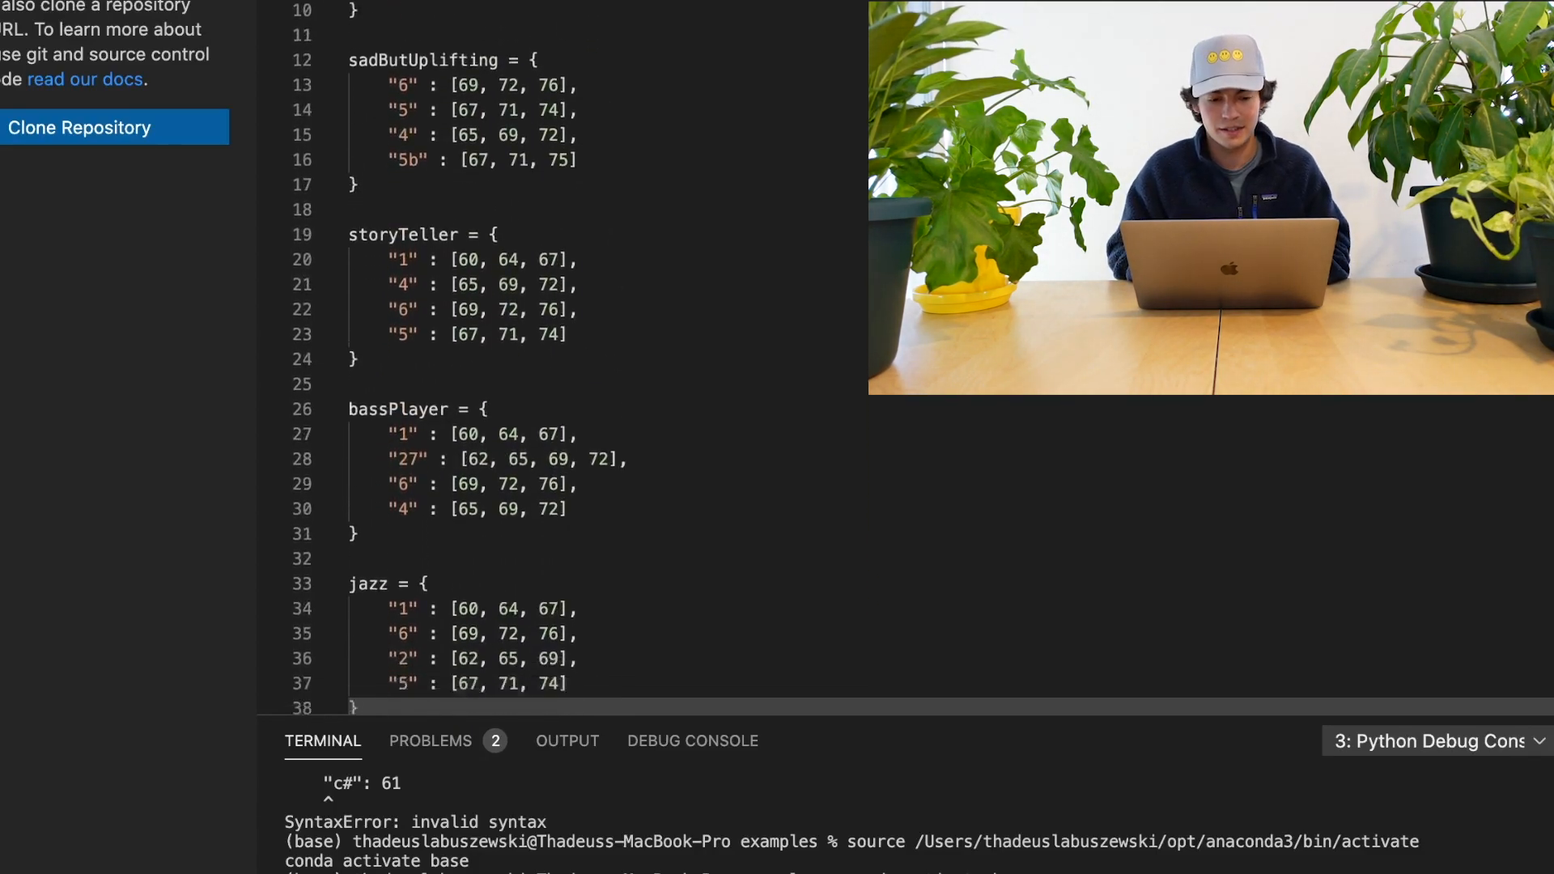
scroll(down, 3)
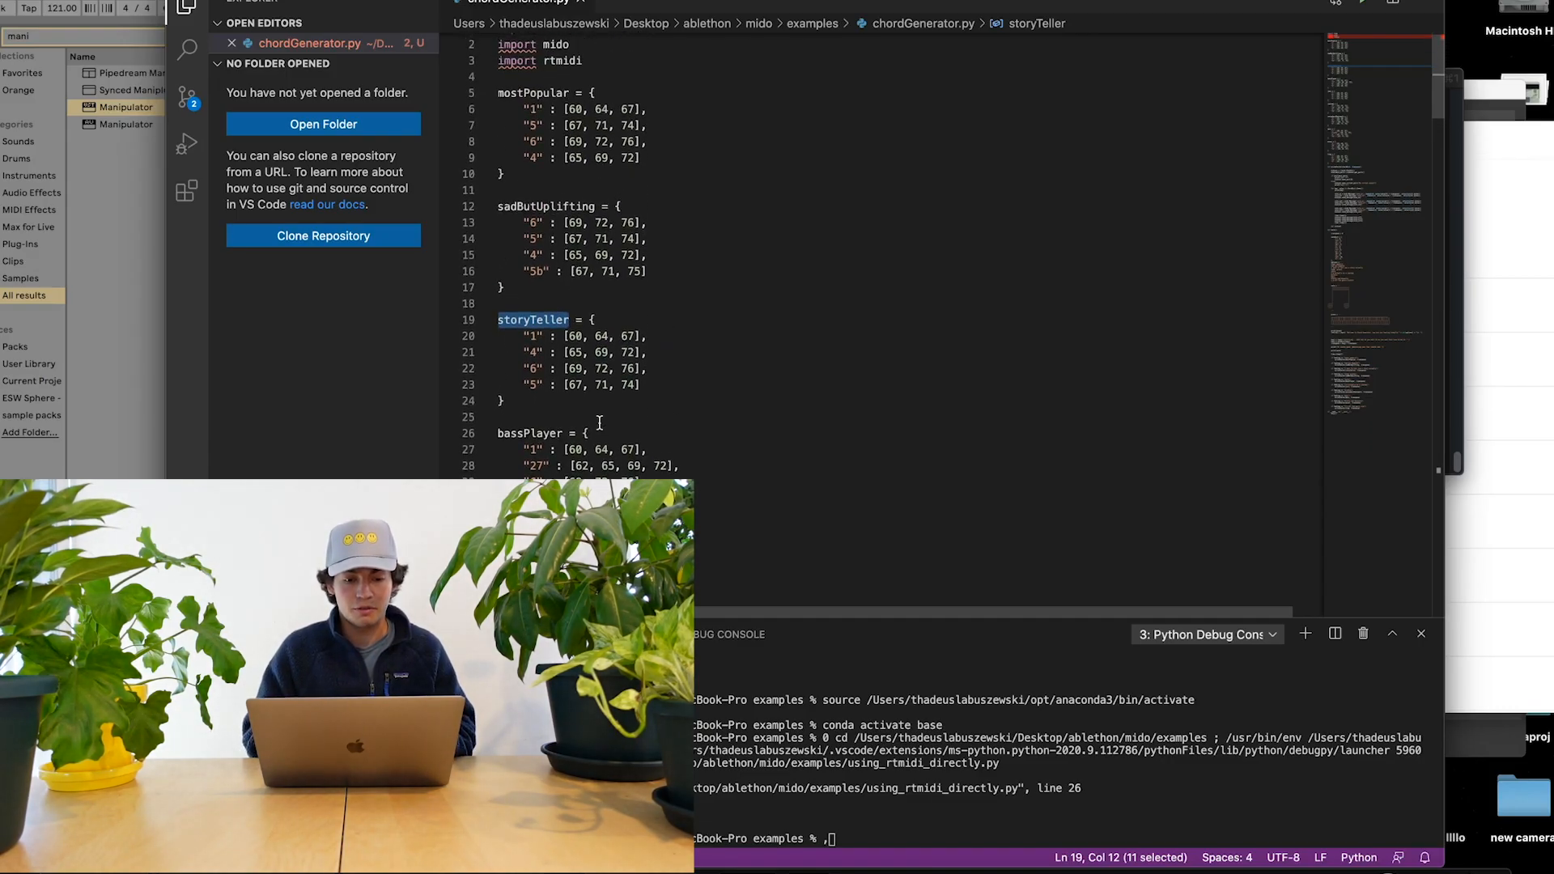
Step: Highlight writeChords' chordDict parameter and the MIDI output port setup lines 78–84
scroll(down, 3)
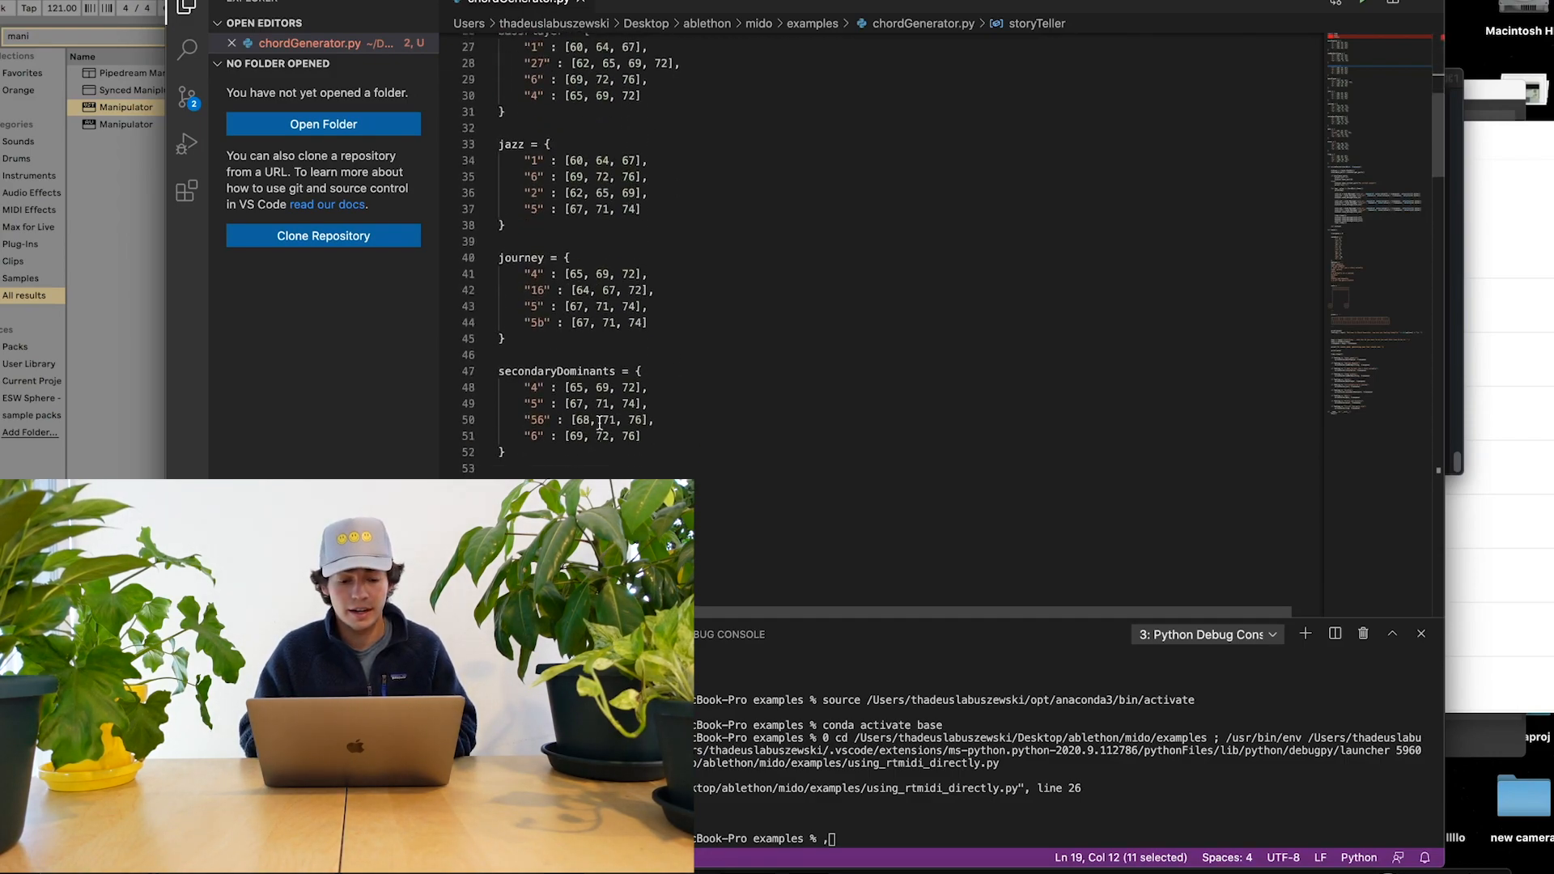
scroll(down, 3)
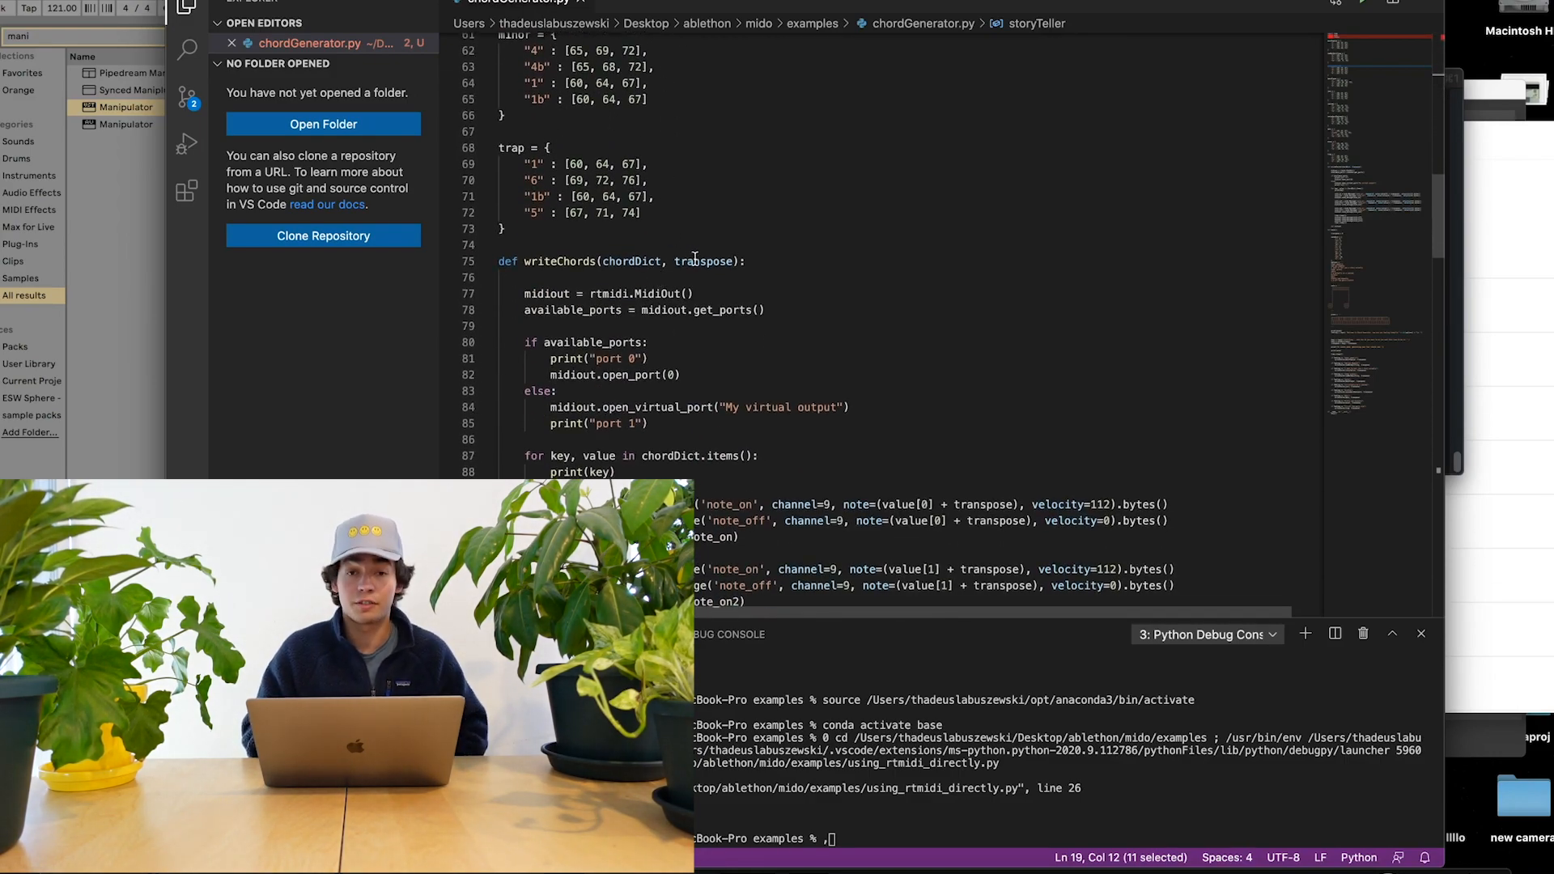
double_click(632, 261)
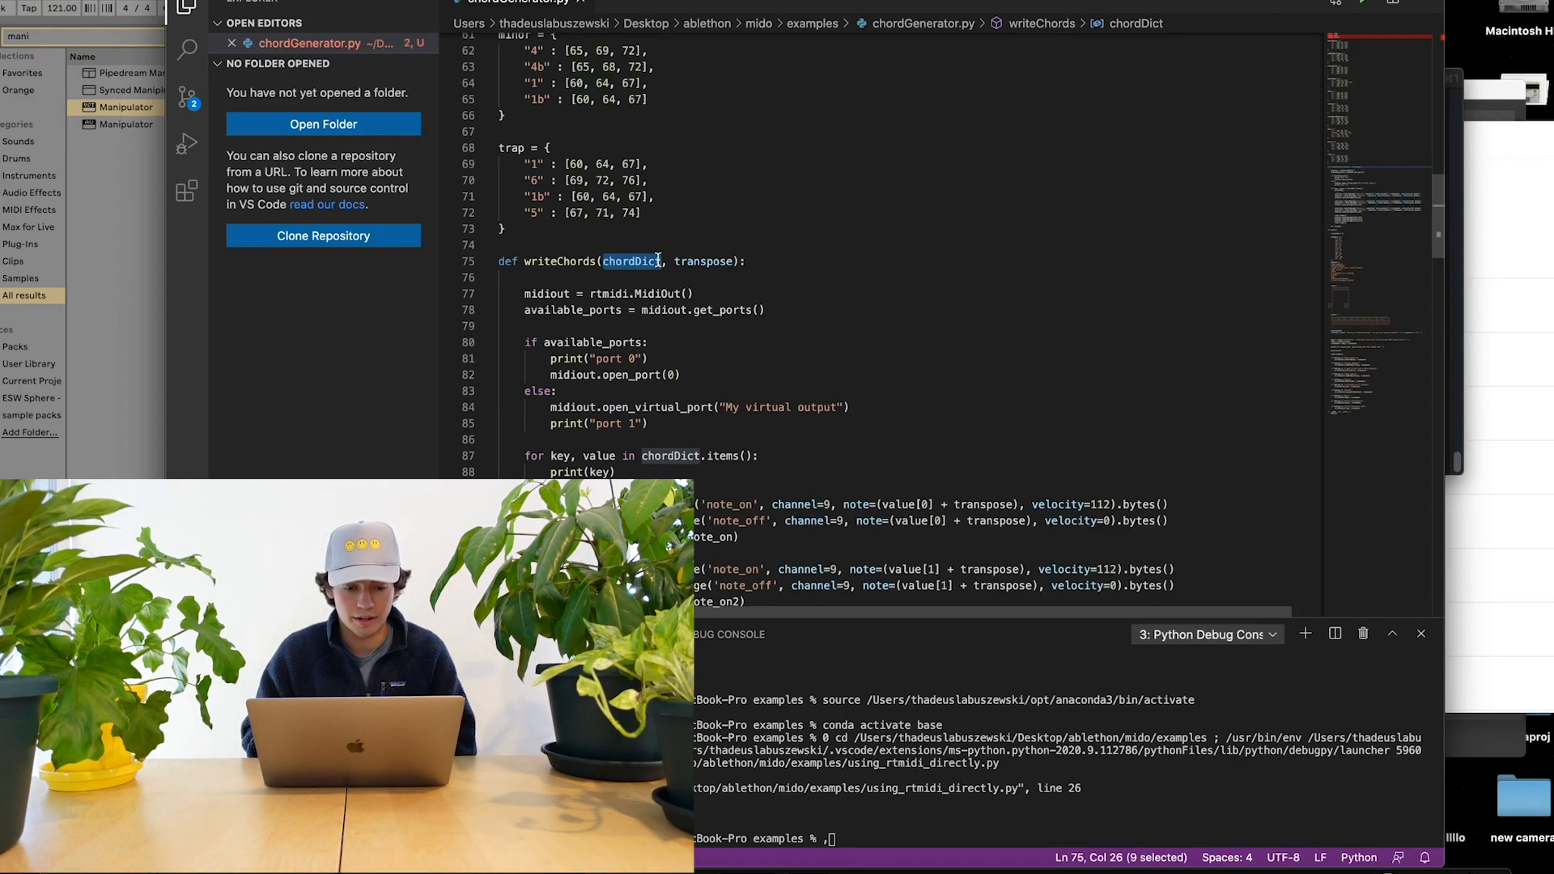
scroll(down, 3)
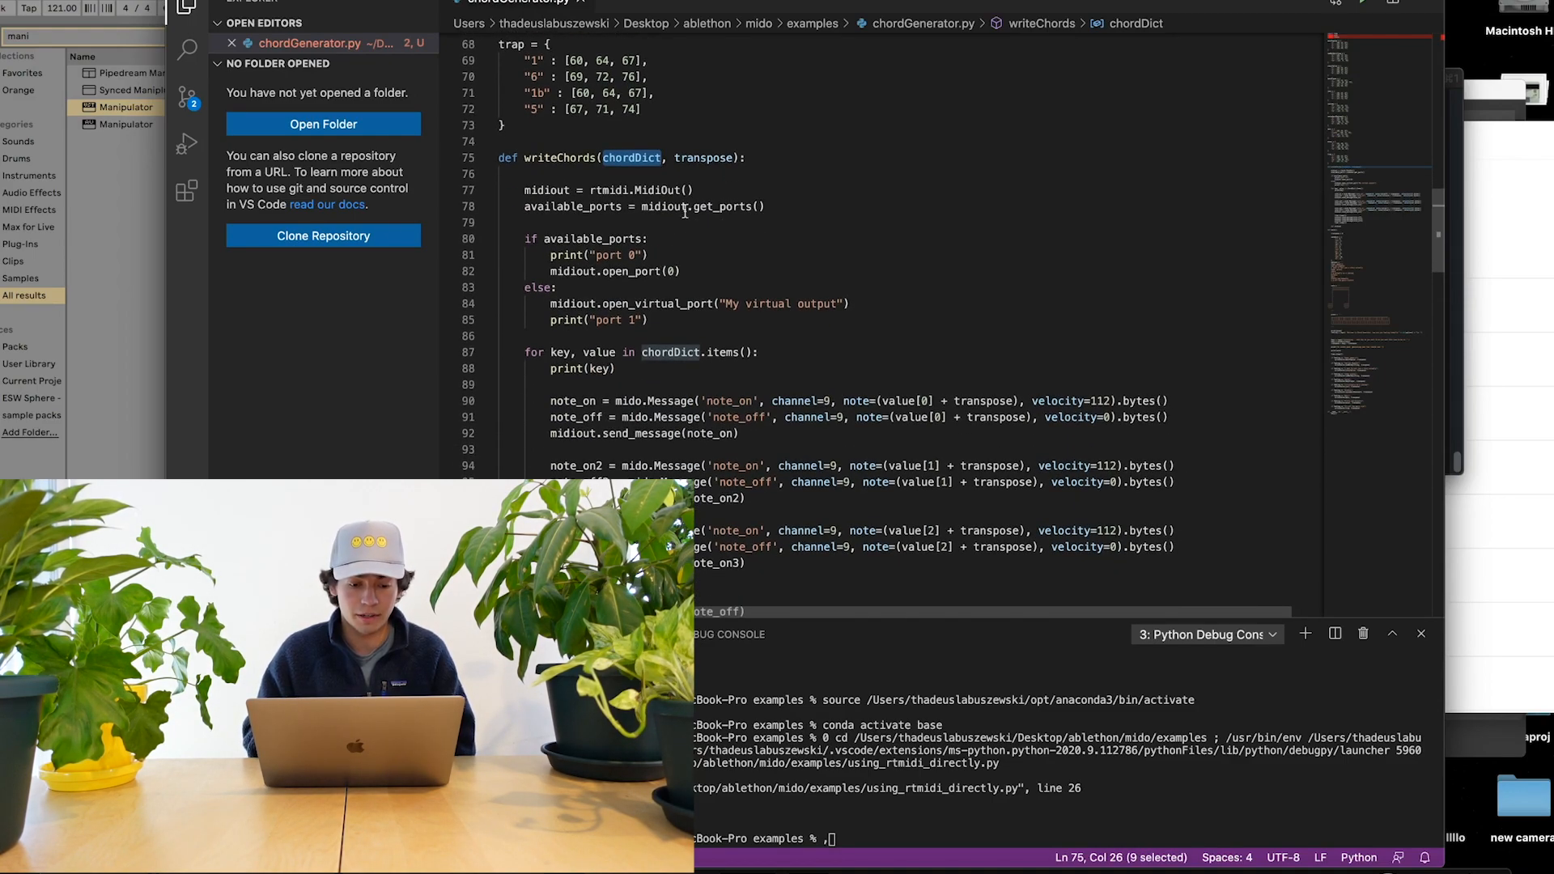
drag(526, 207, 649, 319)
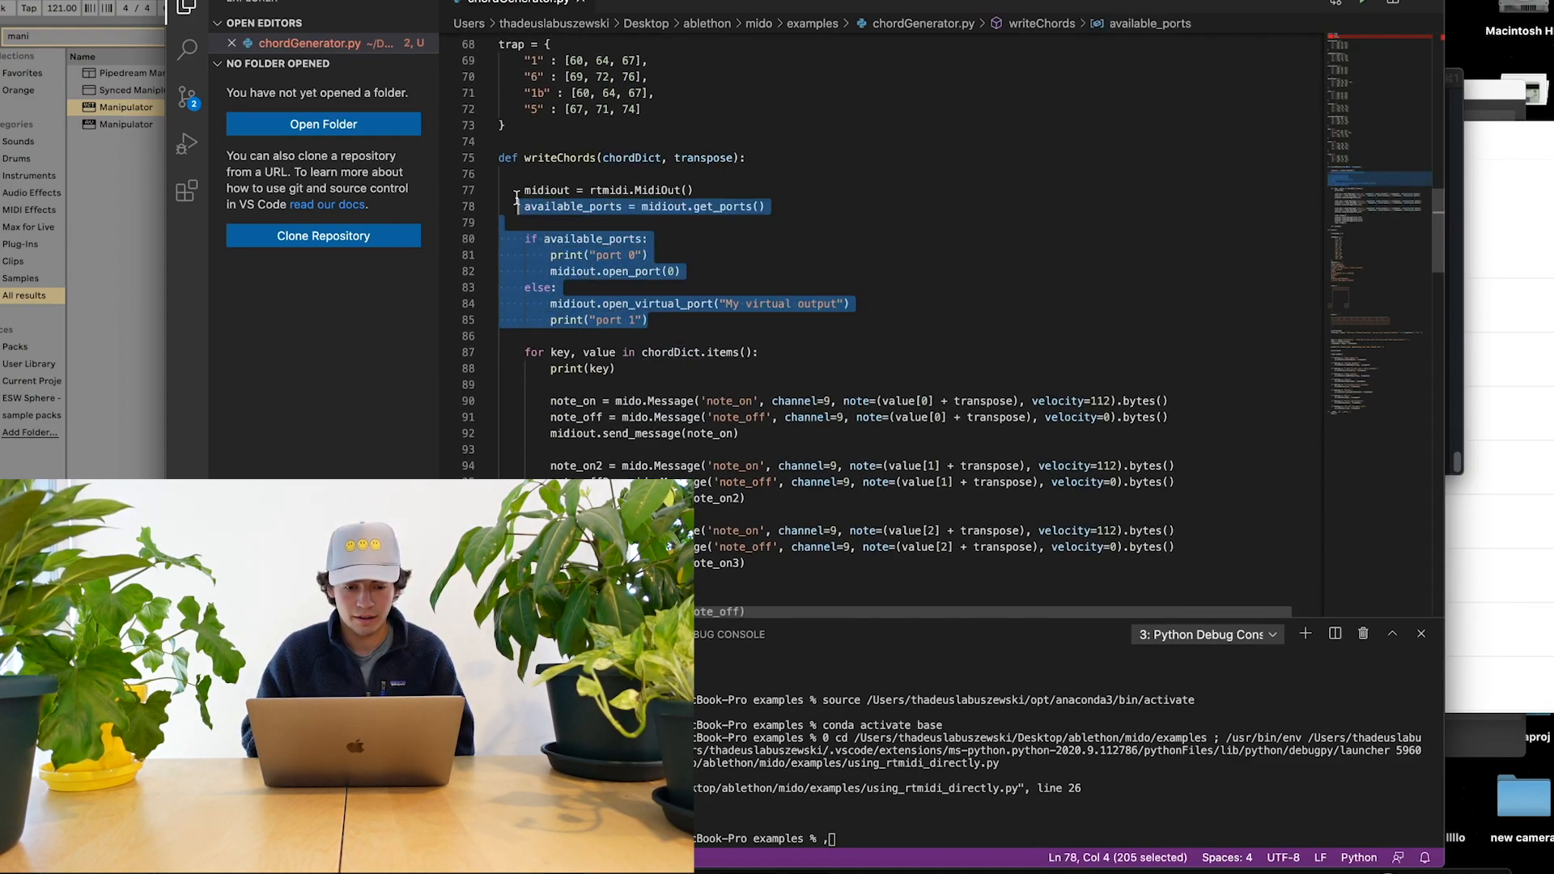